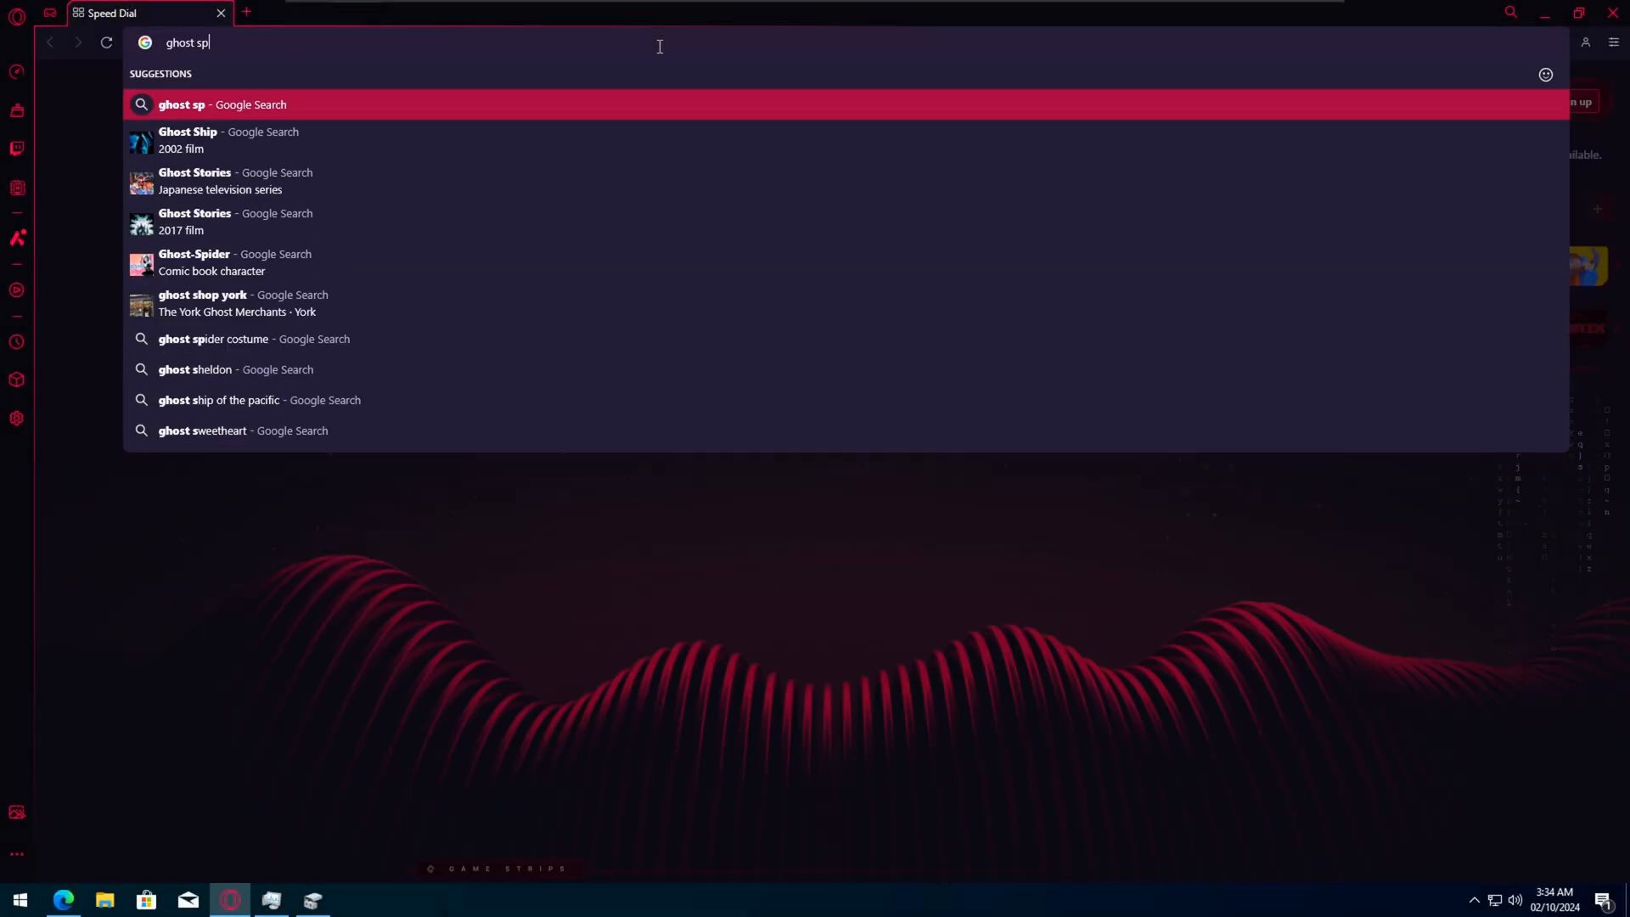
- Search for Ghost Spectre and start the MediaFire download of the normal bootable 20H2 ISO
key(Return)
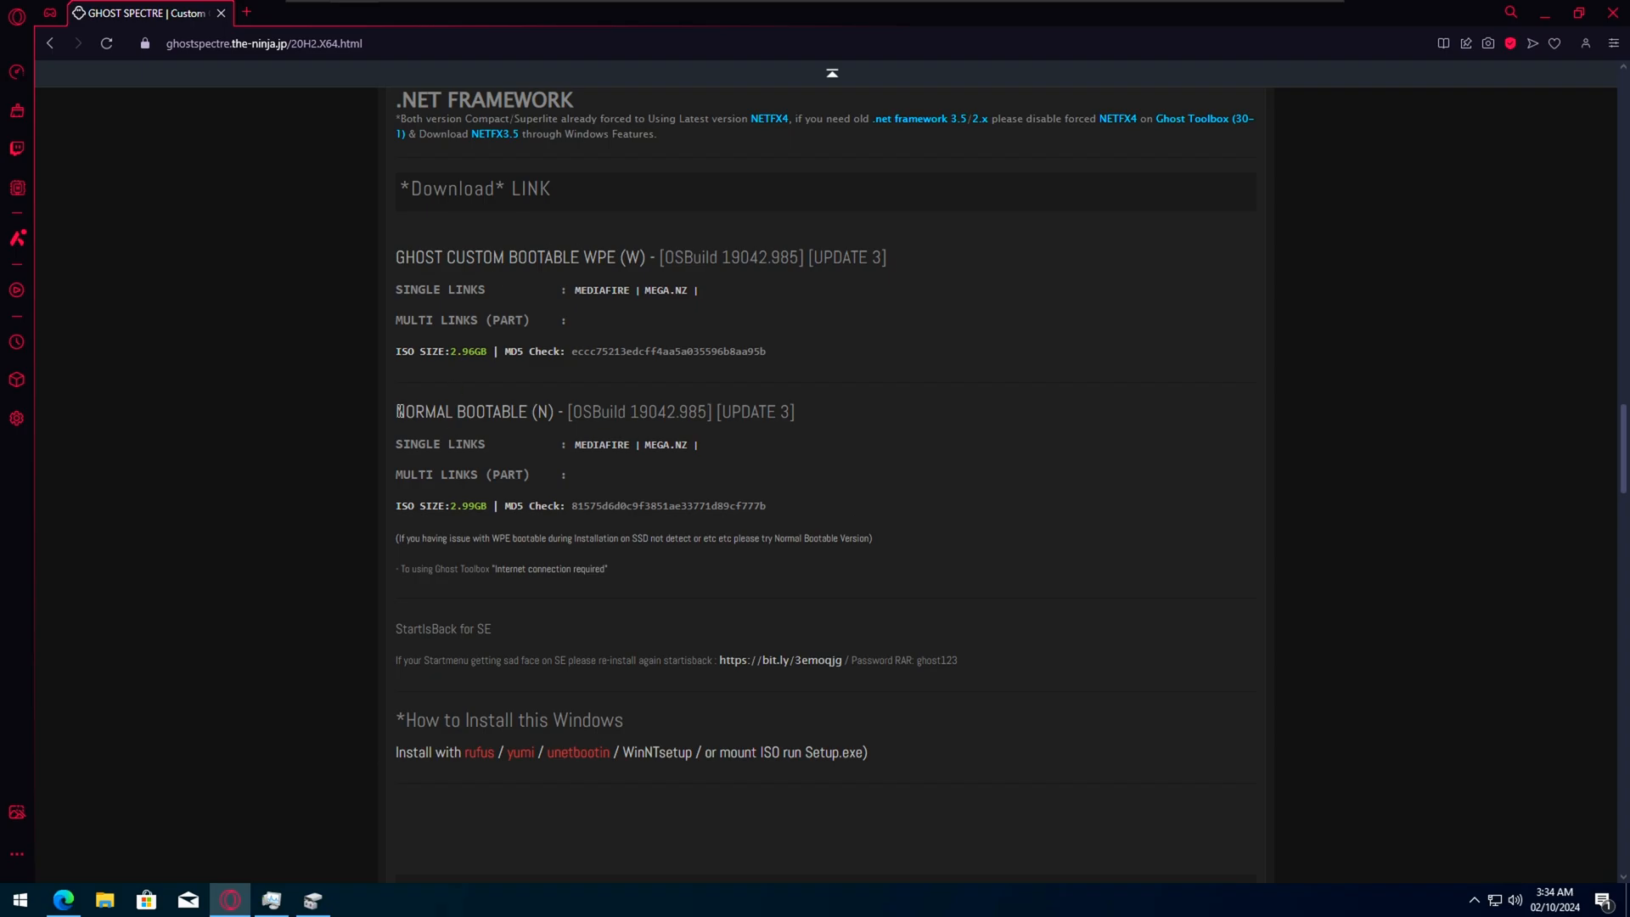
mouse_move(615, 450)
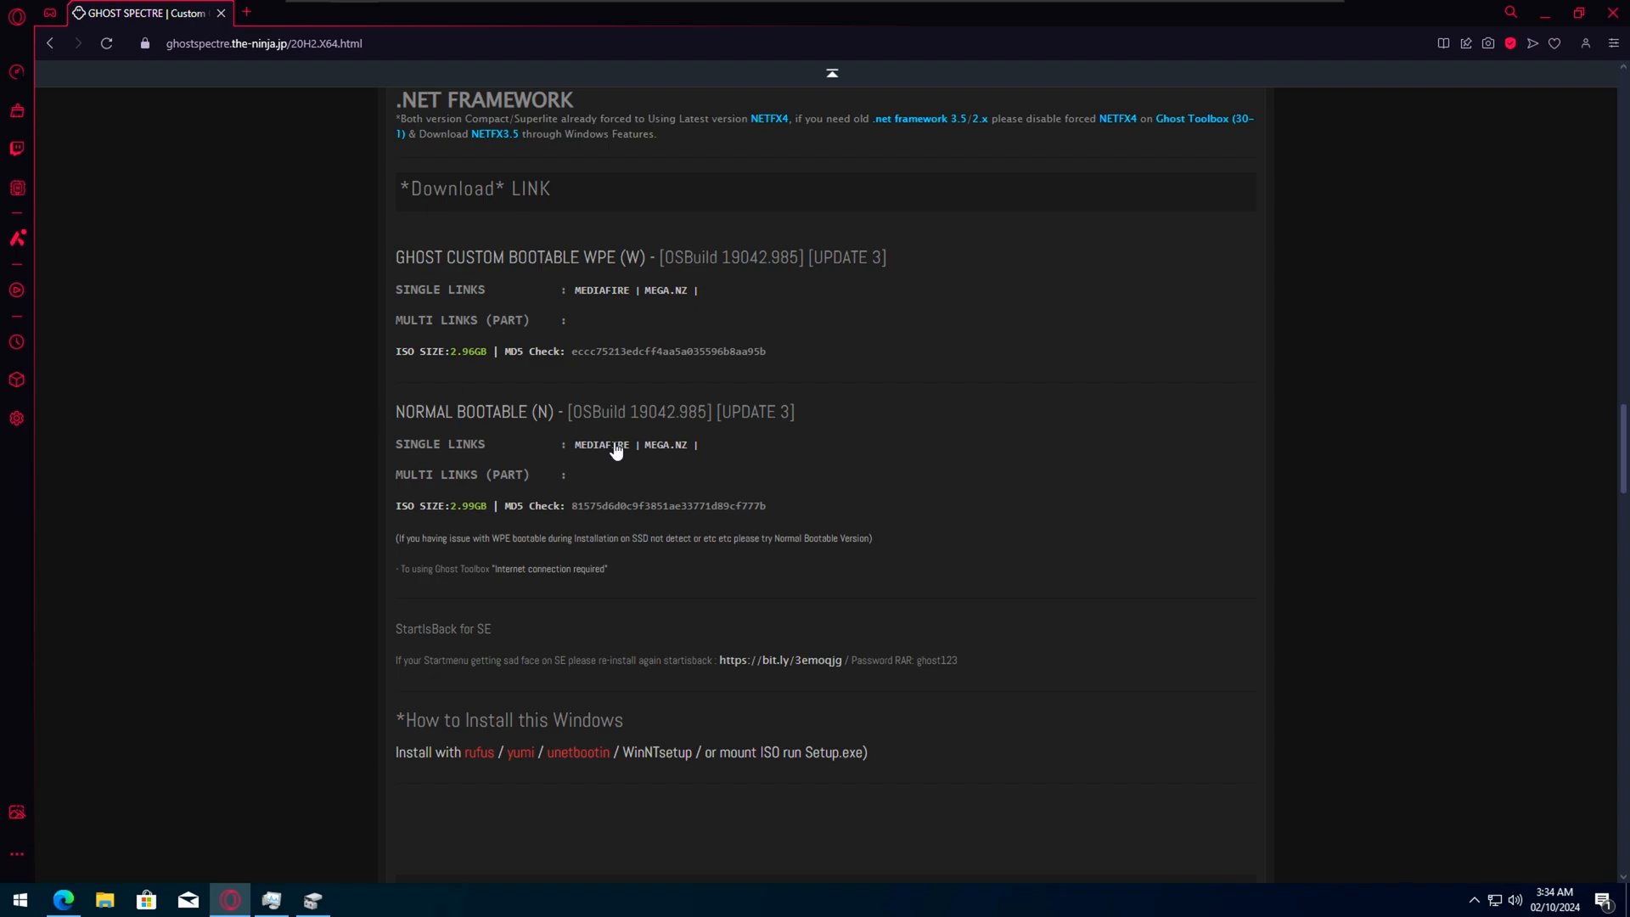
click(601, 443)
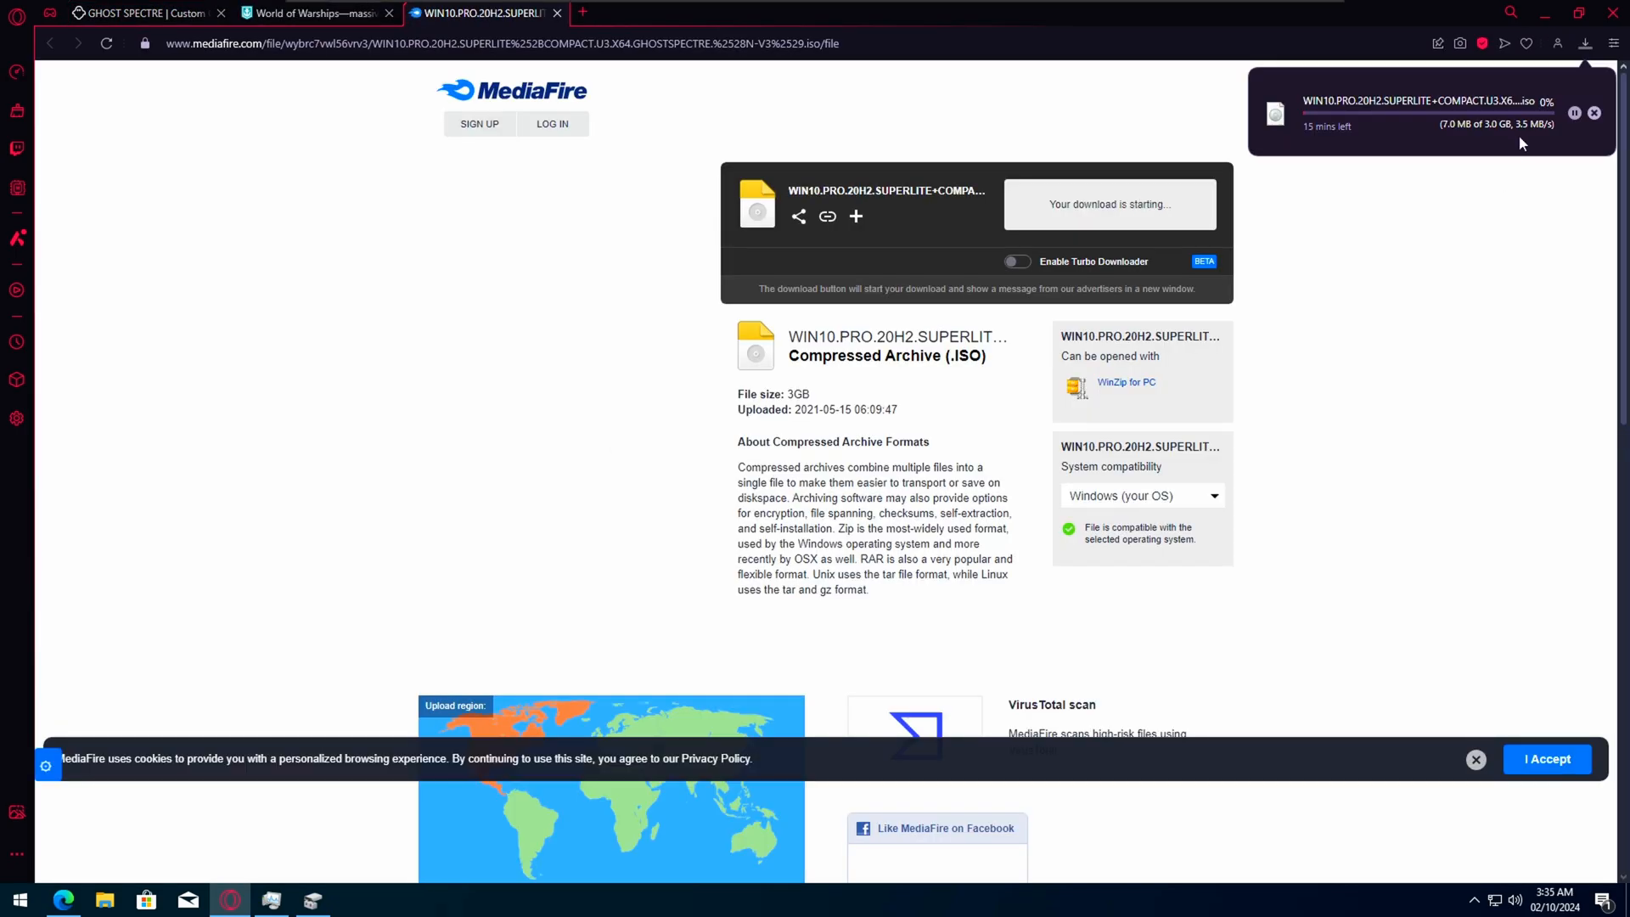
click(347, 10)
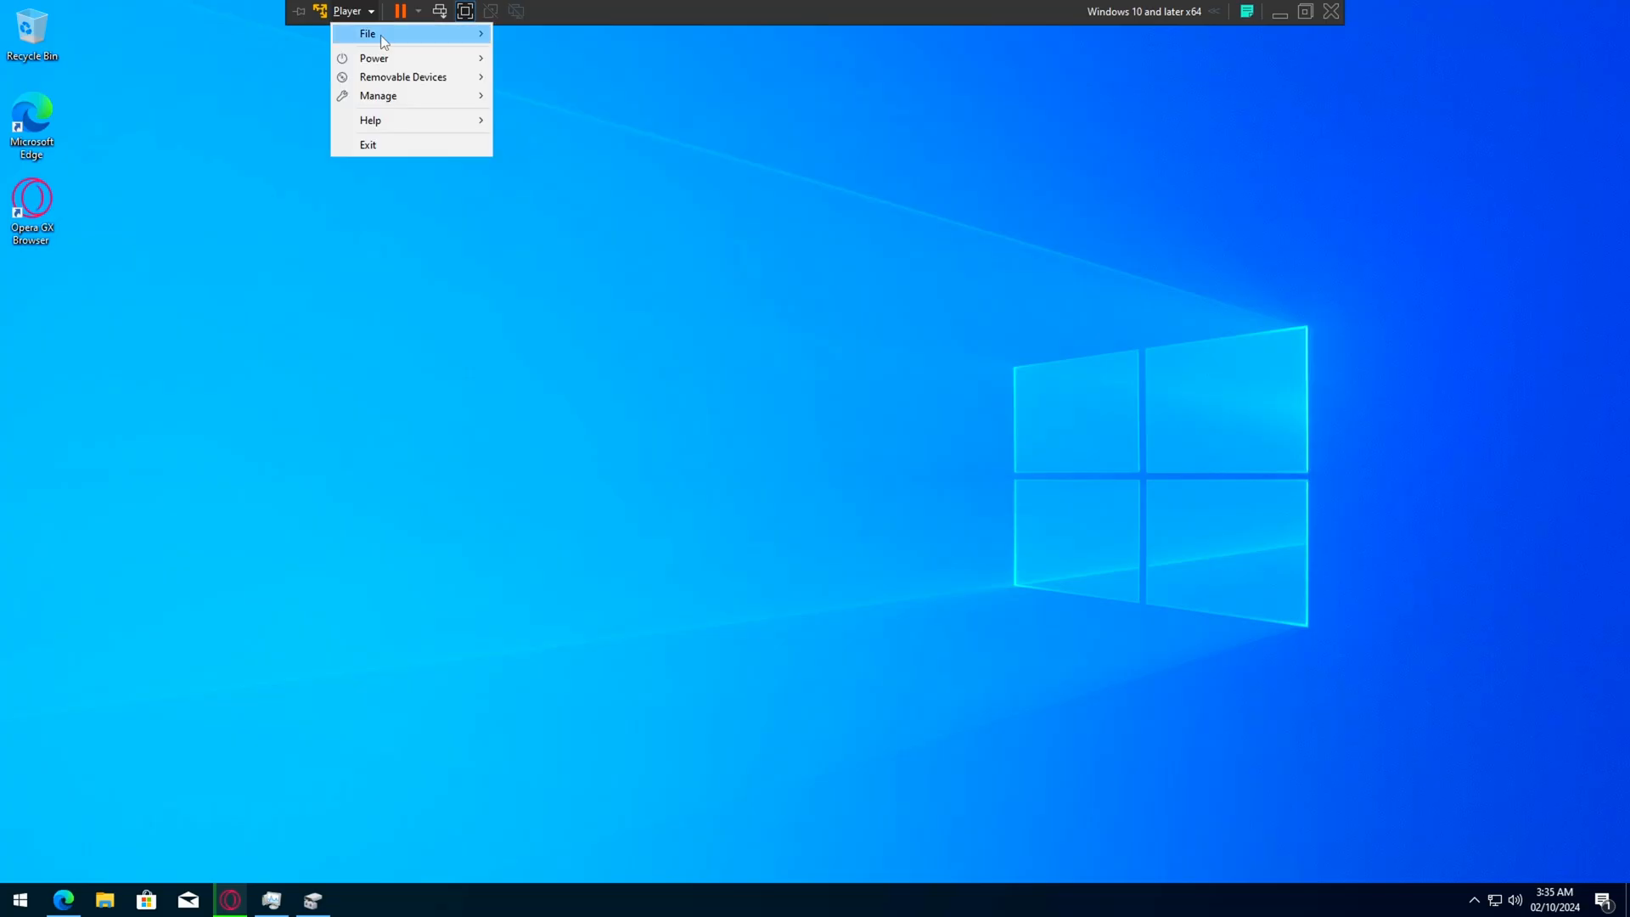
mouse_move(404, 77)
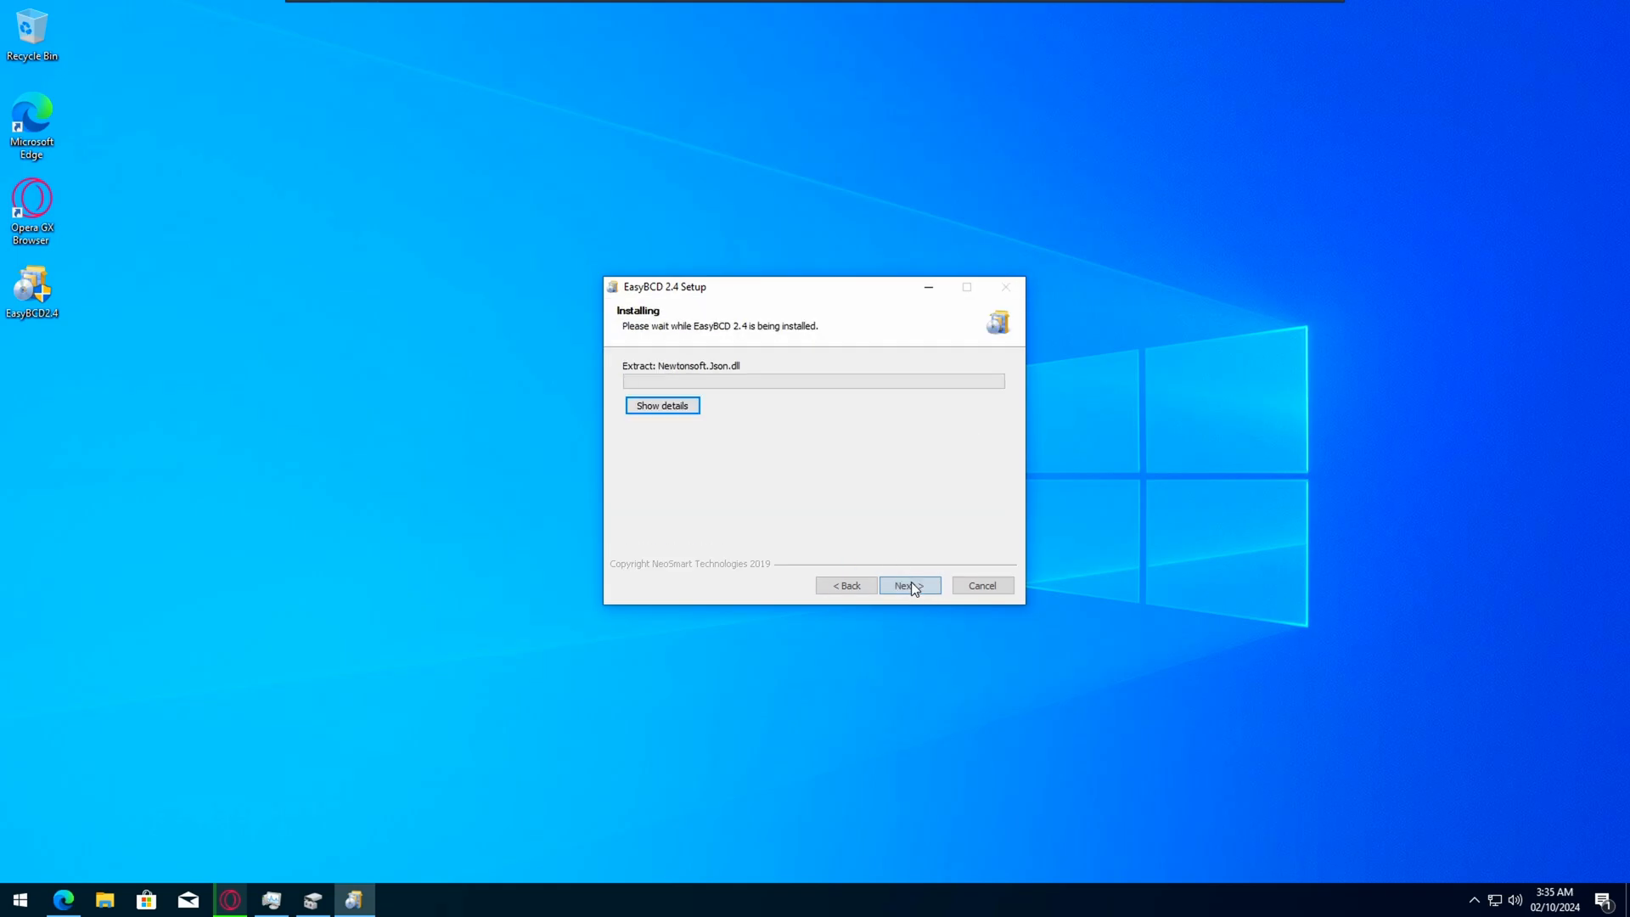
- Finish the EasyBCD 2.4 installer, leaving its shortcut on the desktop
click(906, 586)
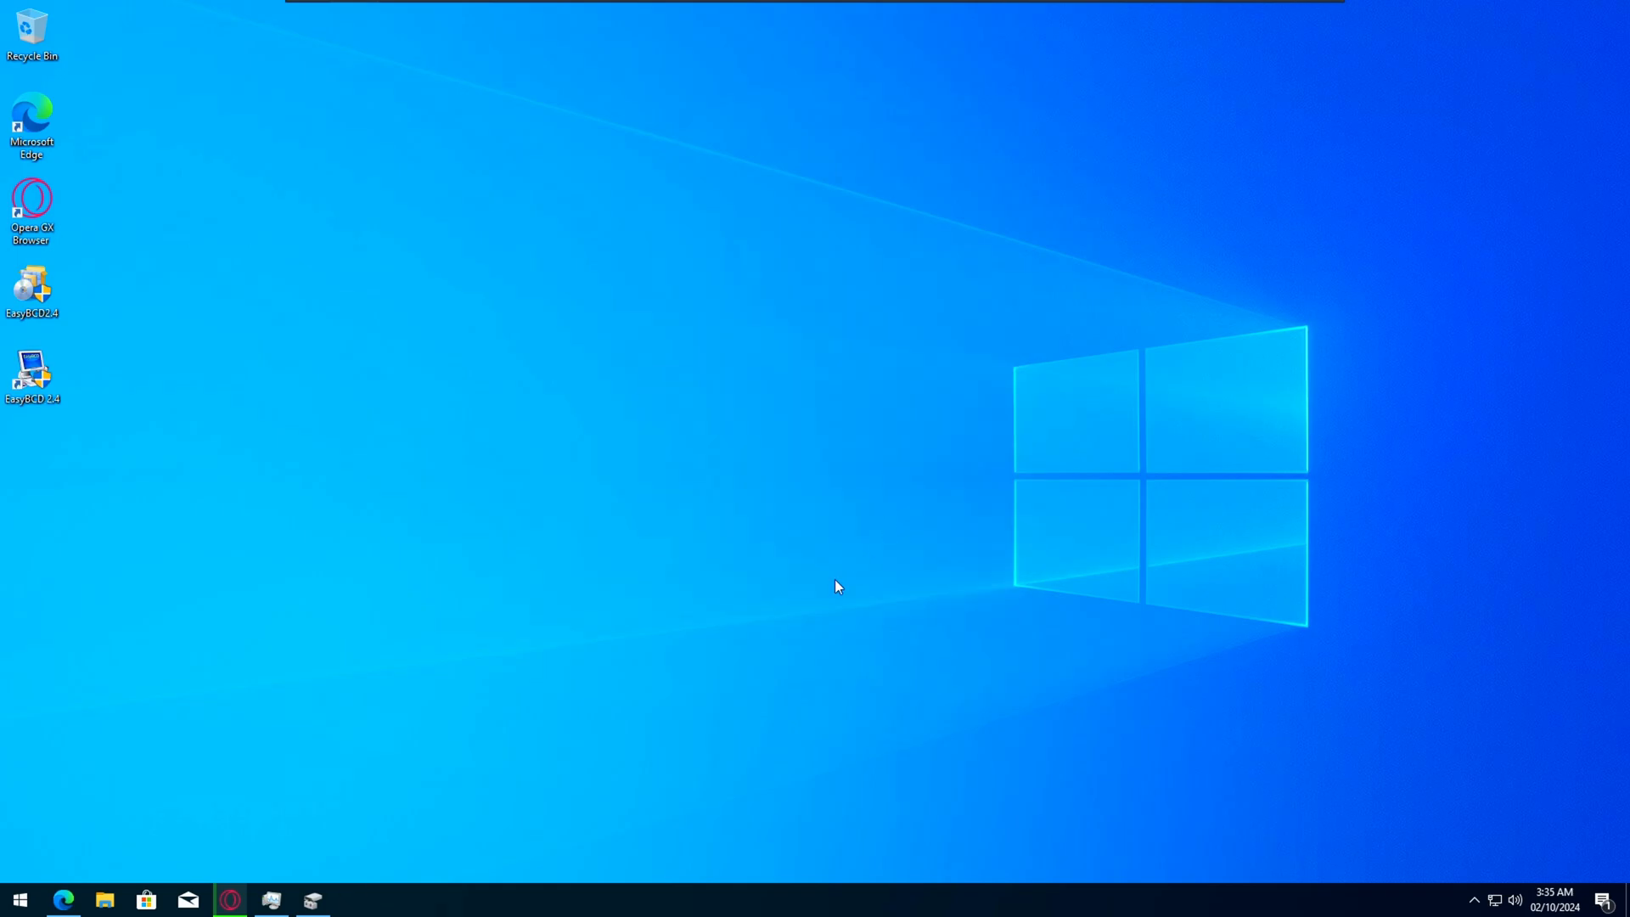
- Copy all setup files from the mounted Ghost Spectre DVD Drive (G:) via This PC
double_click(30, 374)
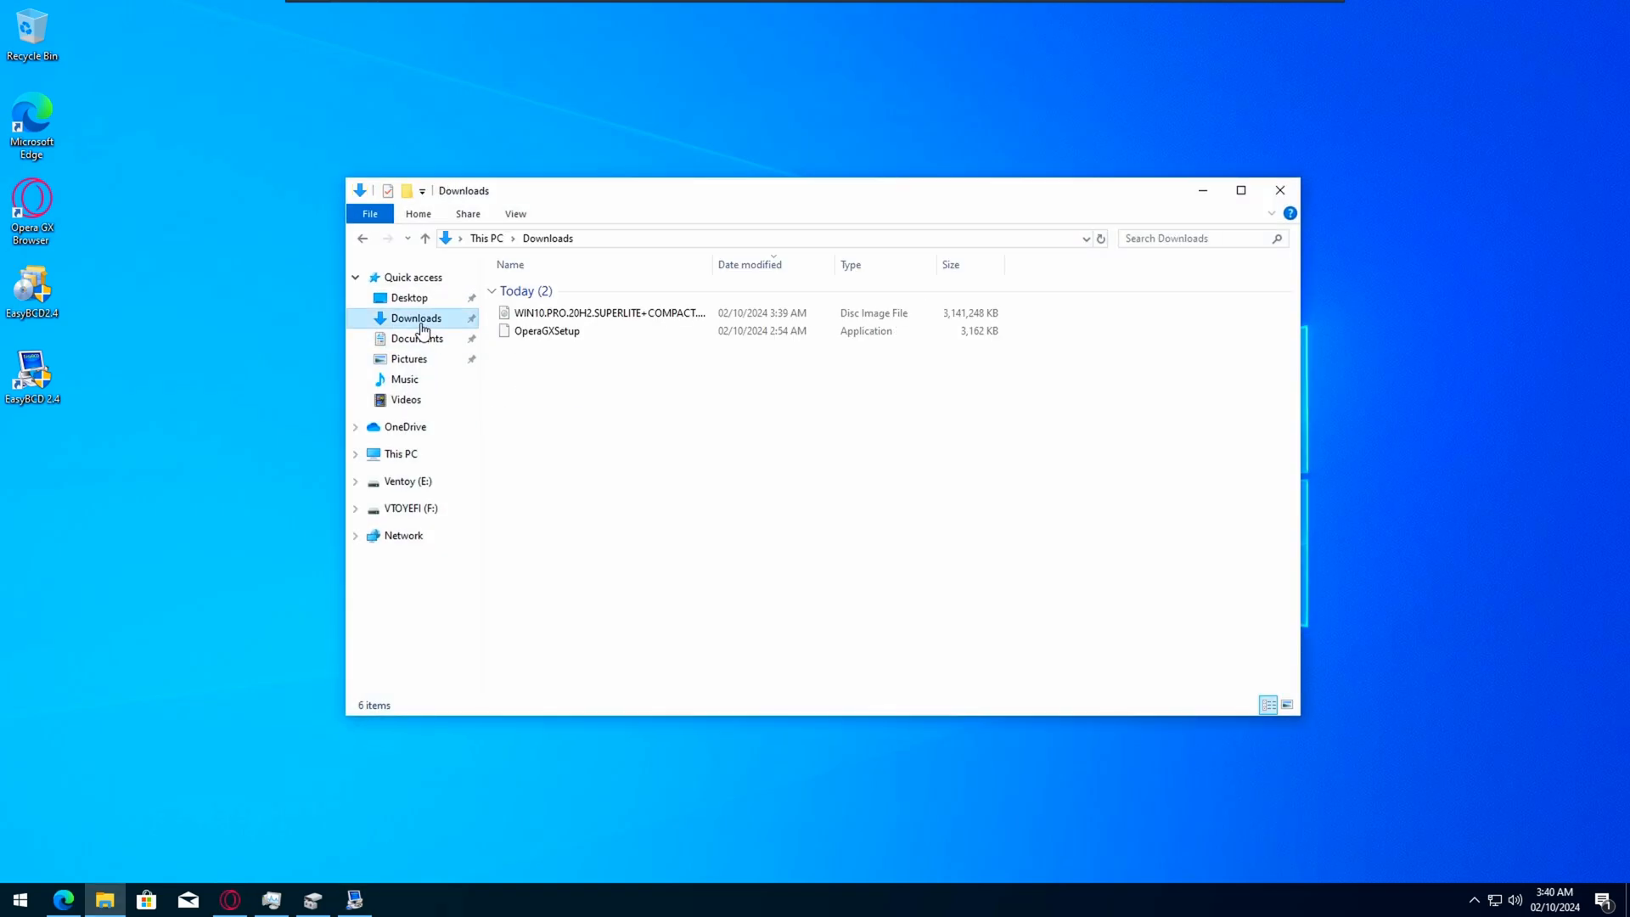
click(401, 454)
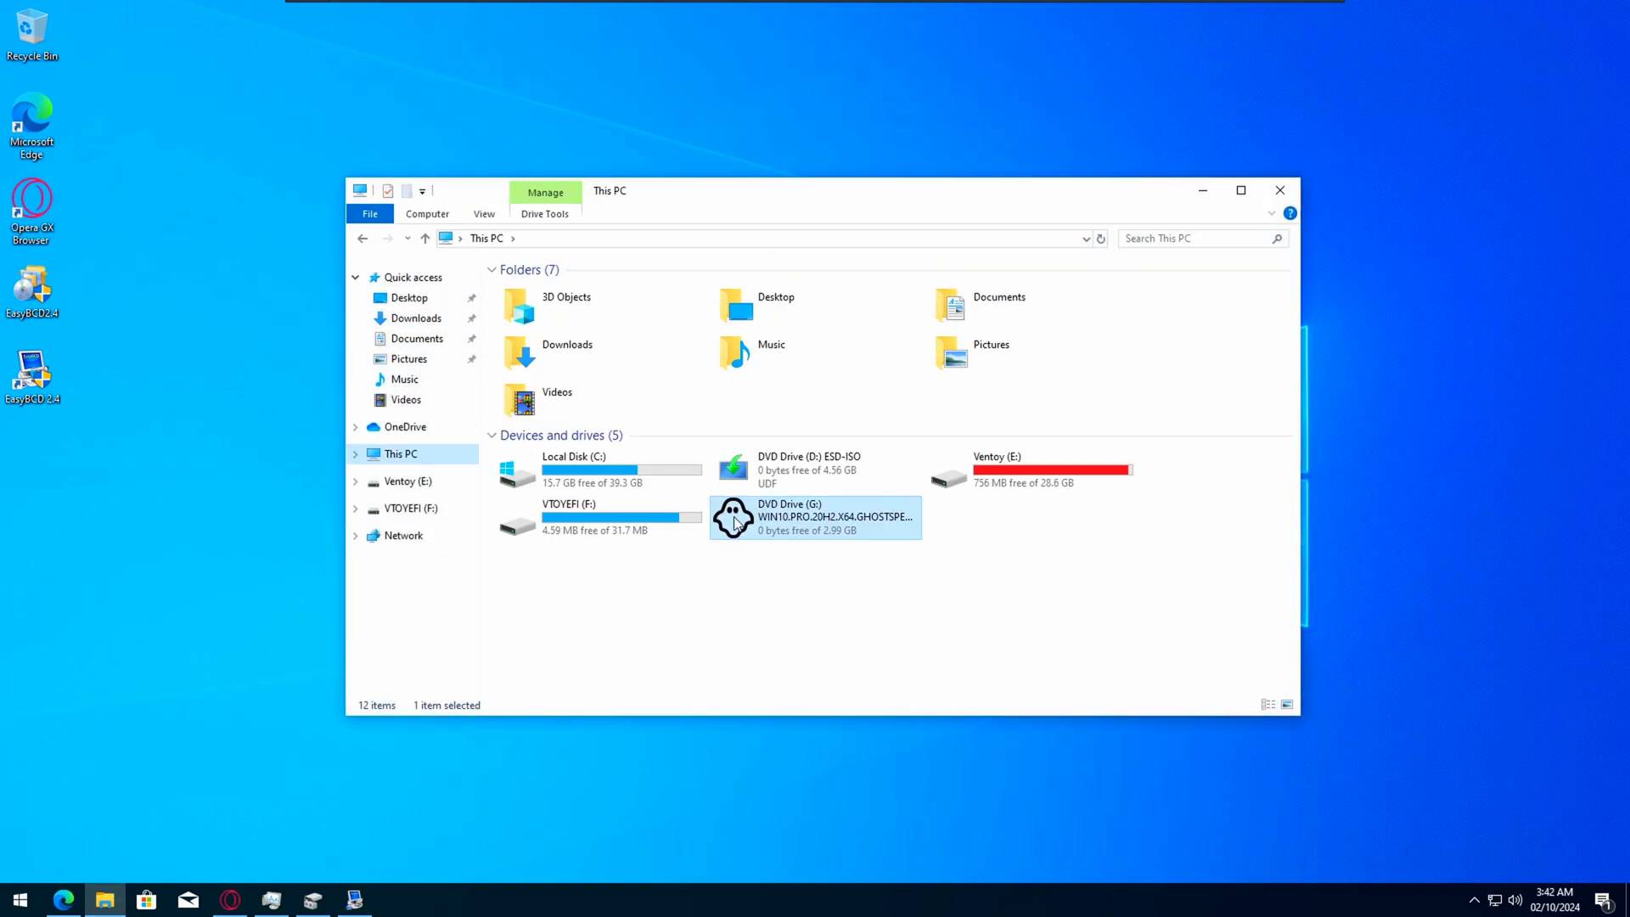
double_click(815, 516)
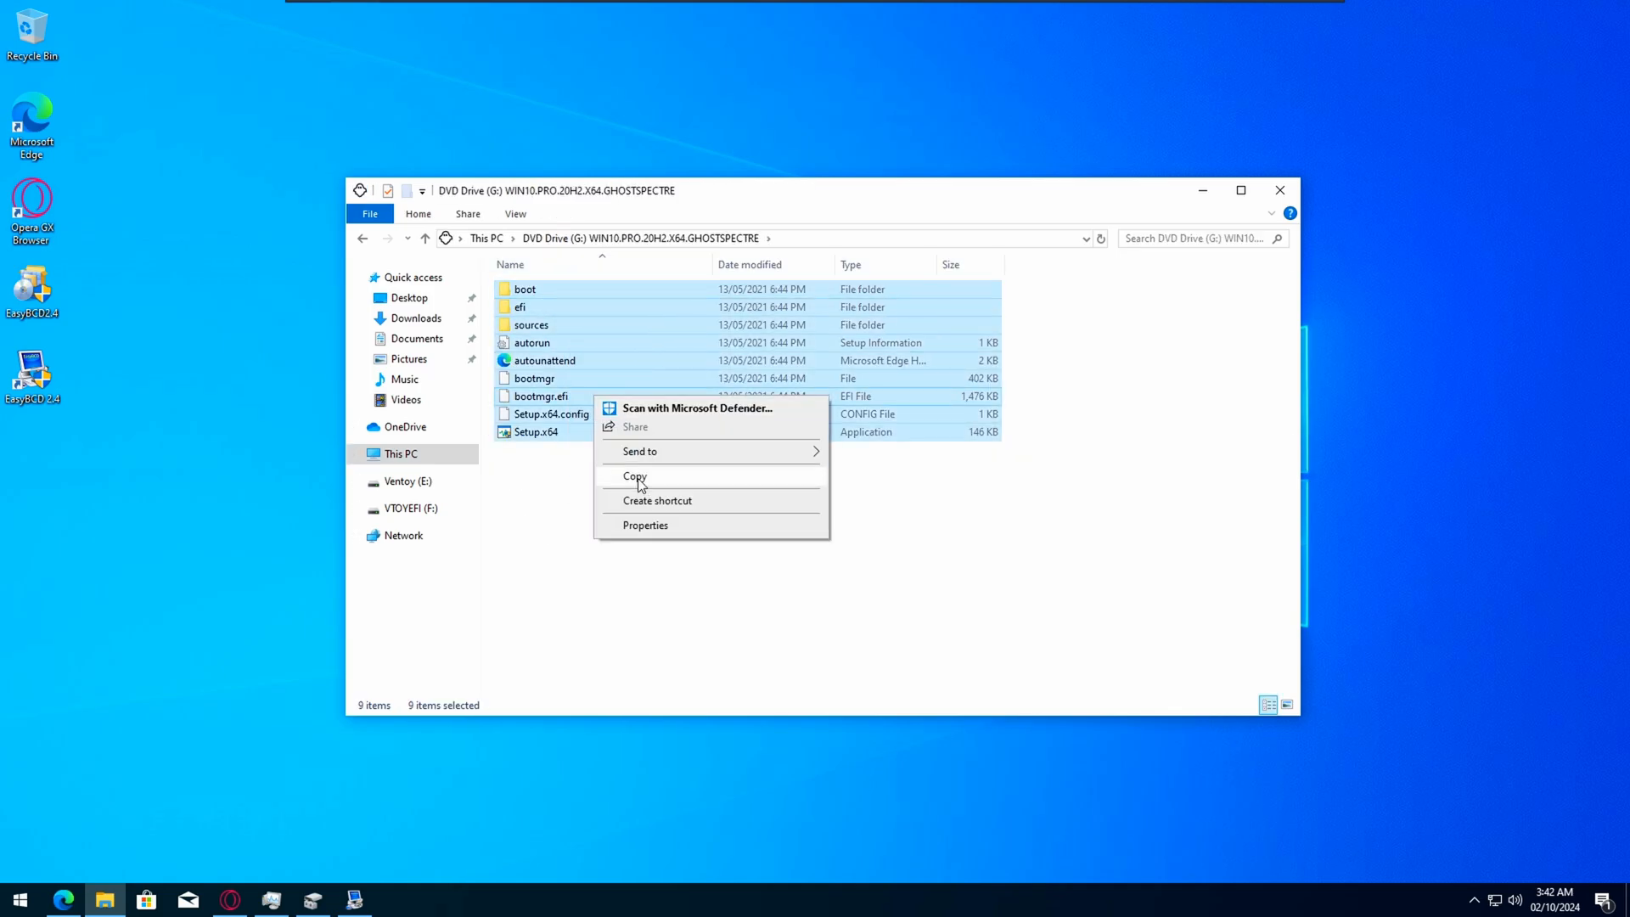
right_click(18, 900)
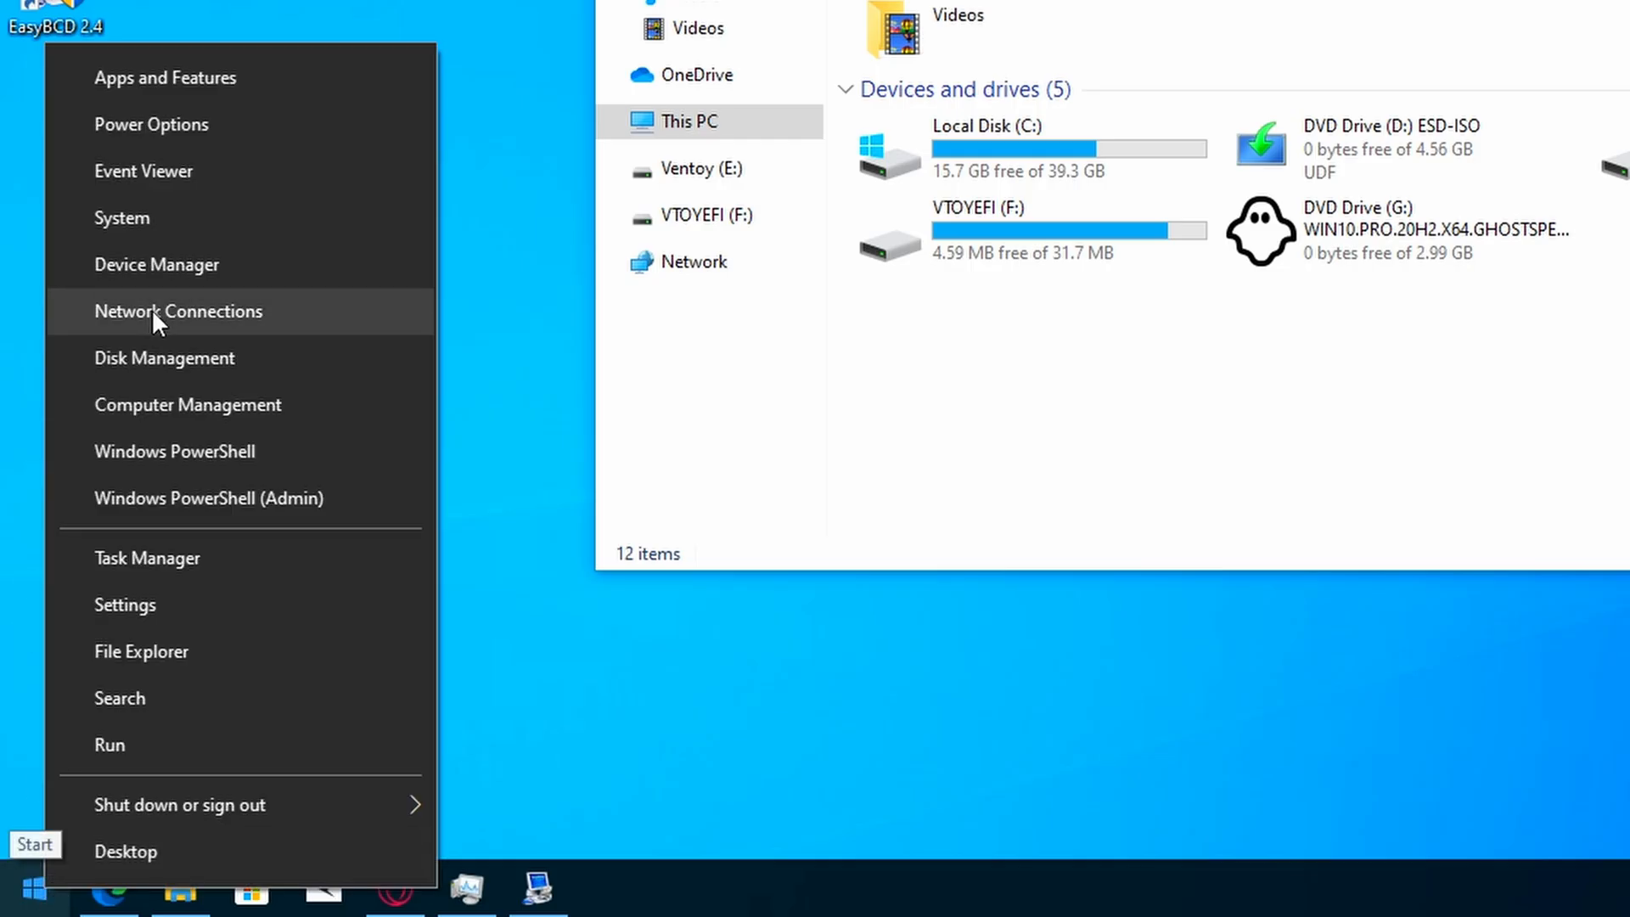
- Shrink C: by 5000 MB in Disk Management and create a new simple volume H: in the freed space
click(165, 359)
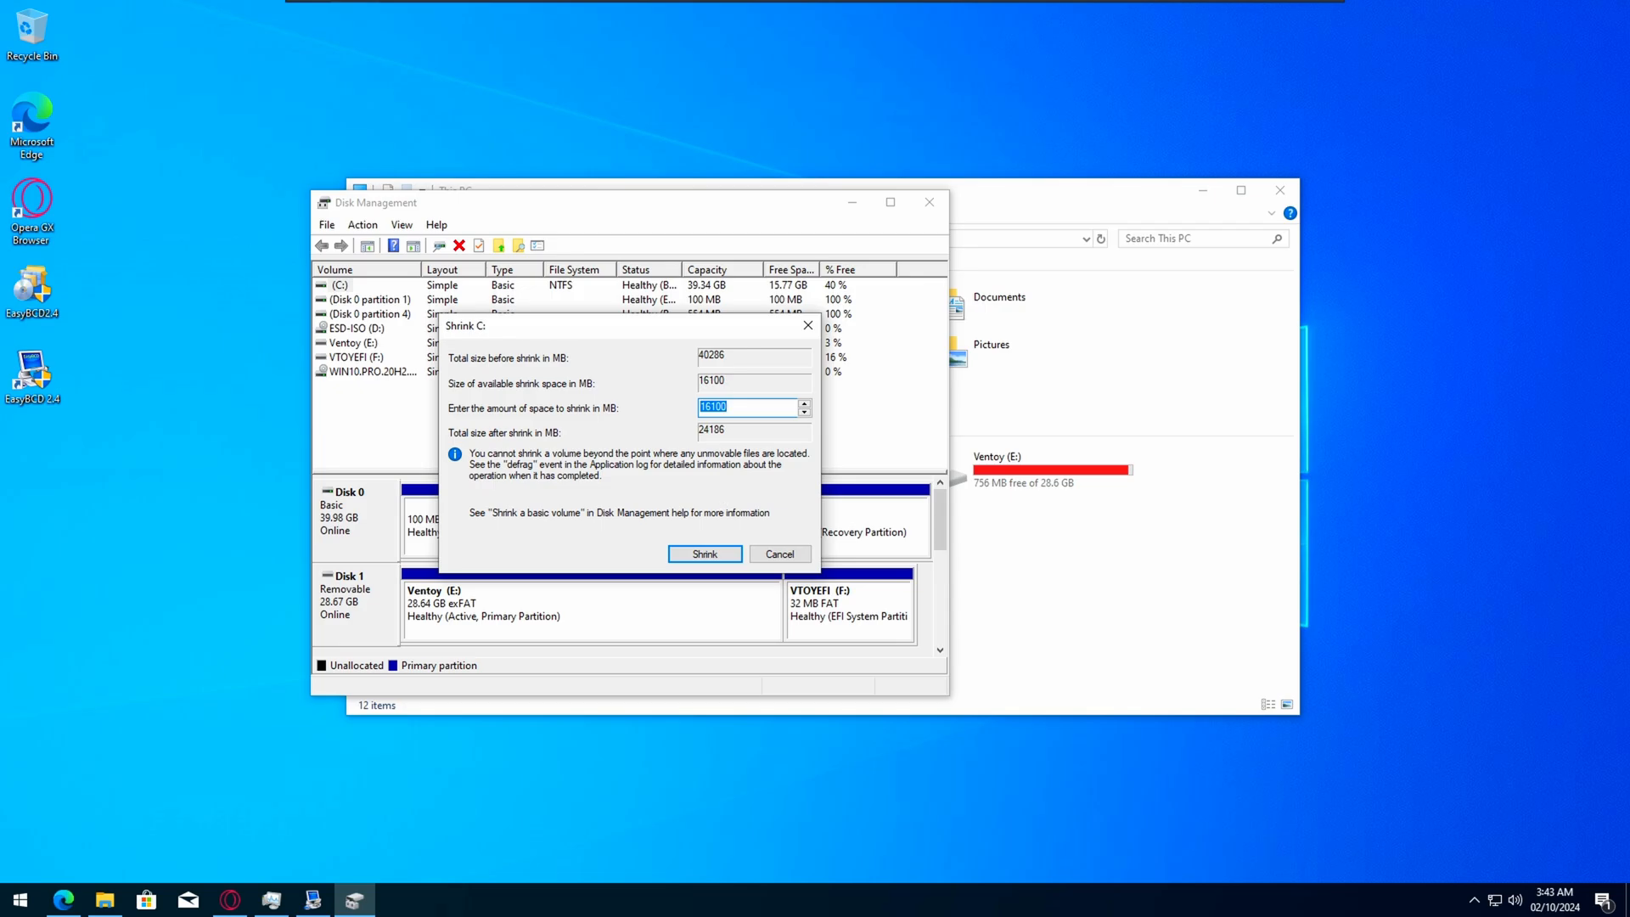
text(10000)
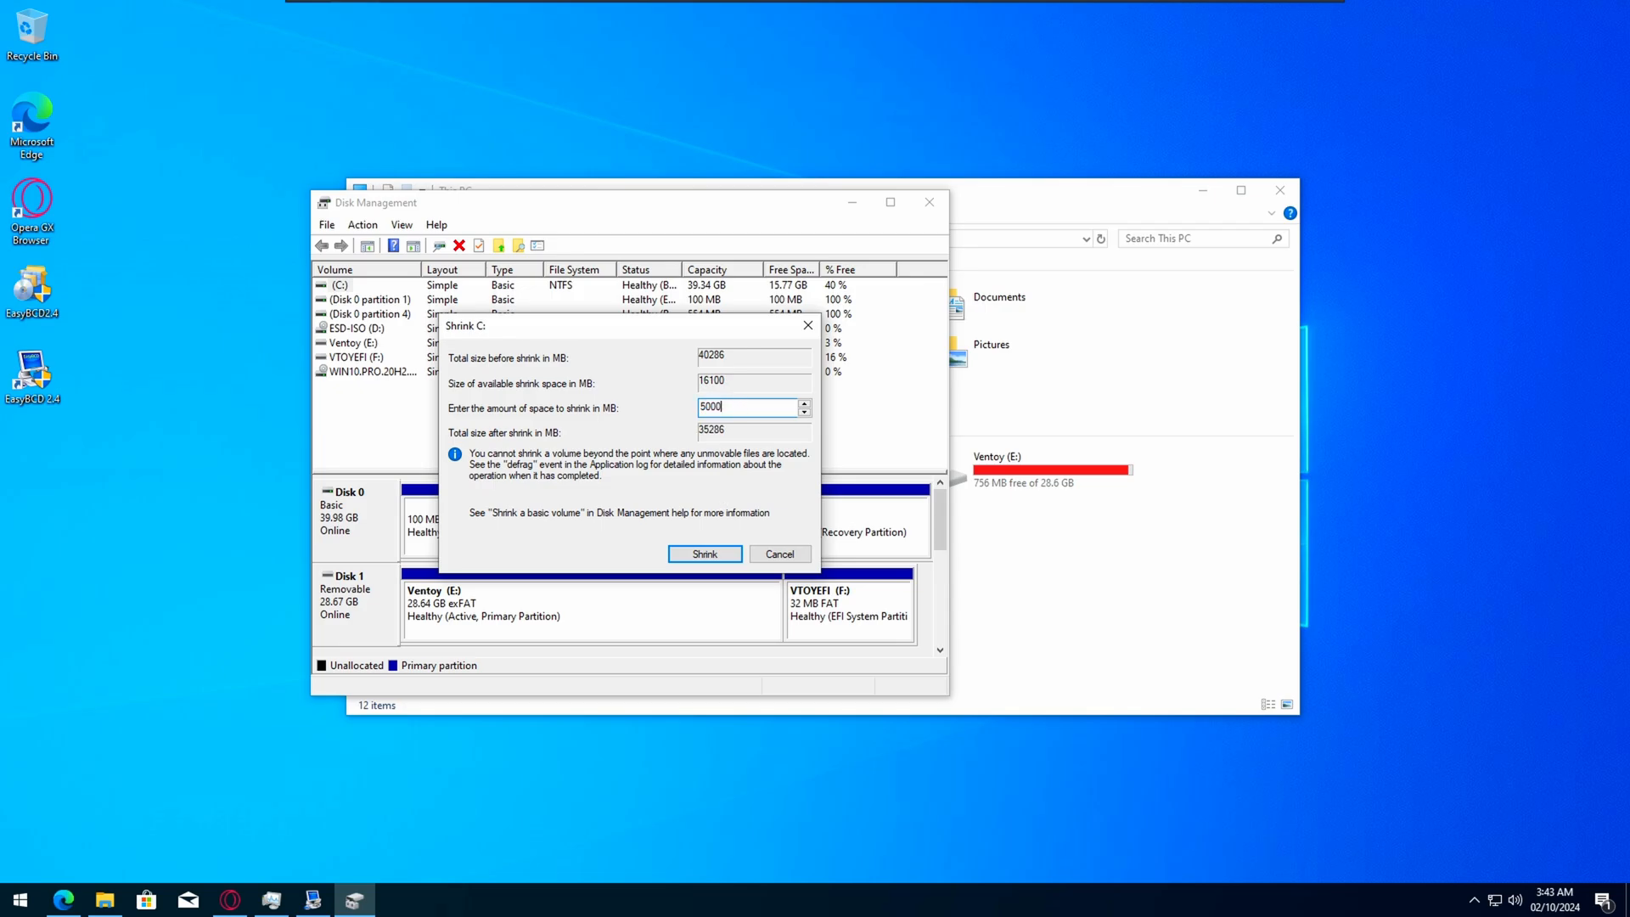
click(703, 554)
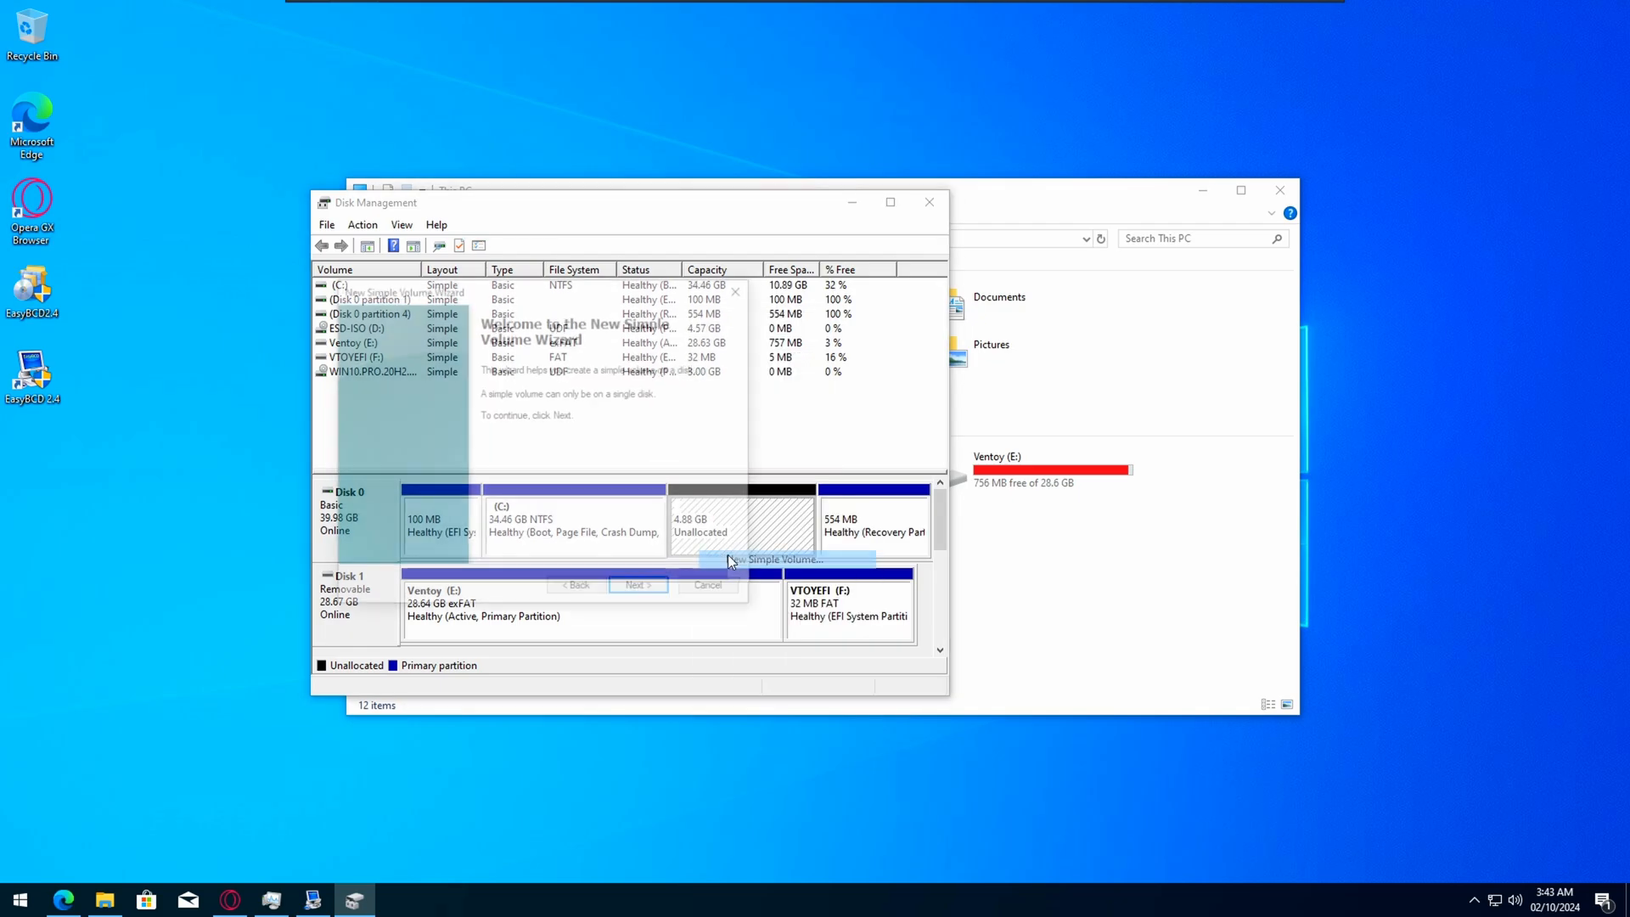
click(636, 586)
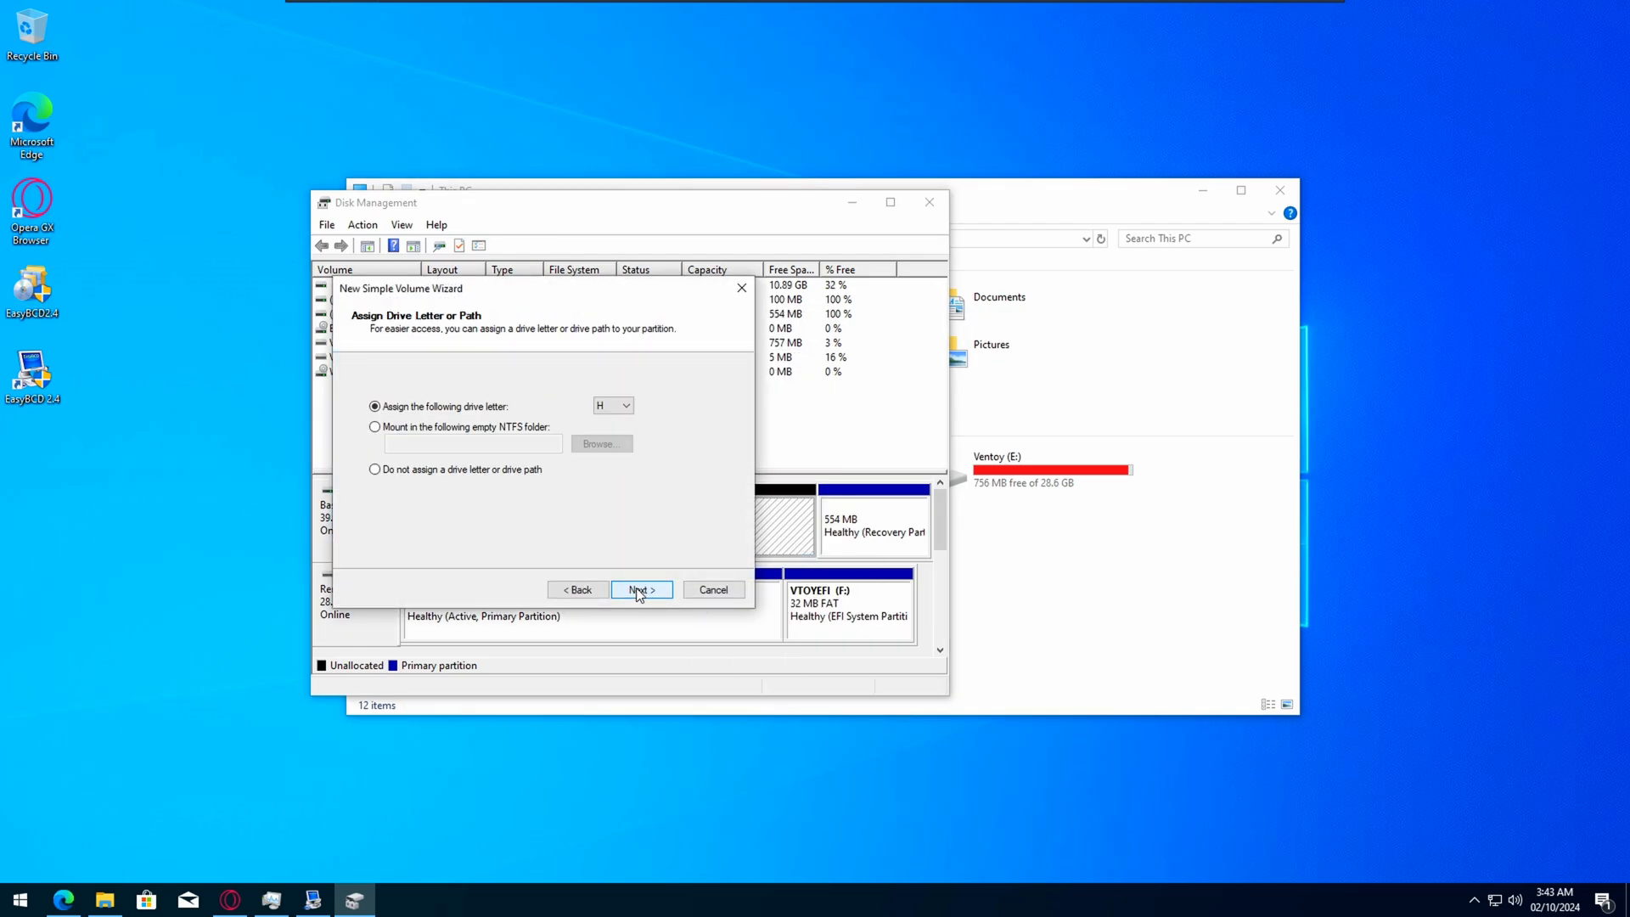
click(640, 589)
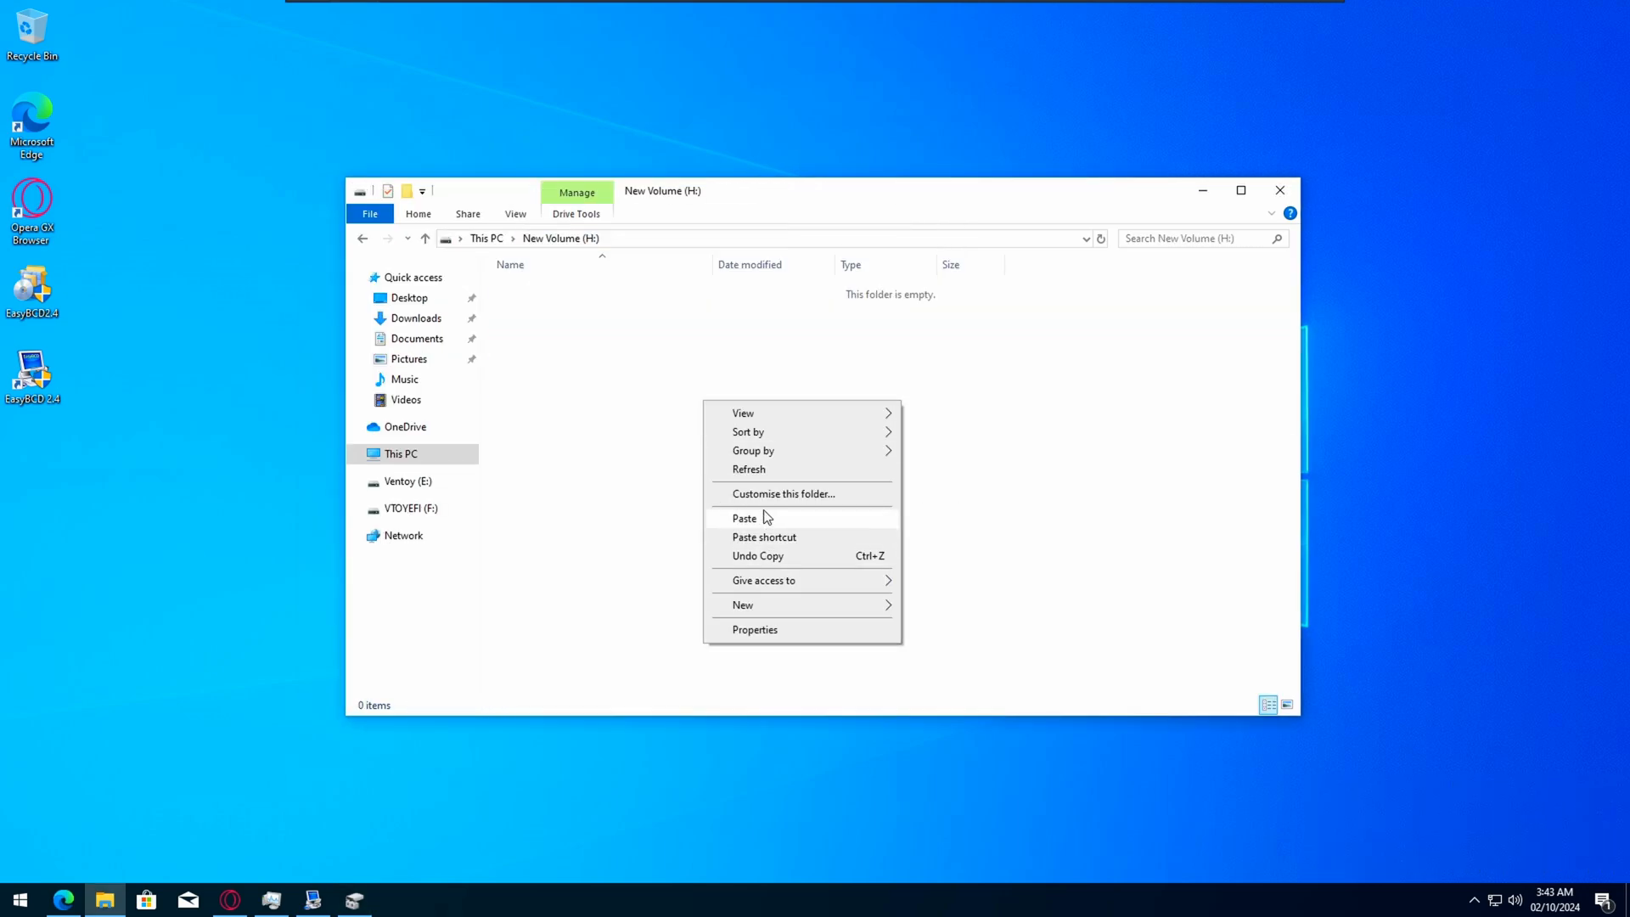
- Paste the Ghost Spectre setup files into New Volume (H:)
click(743, 518)
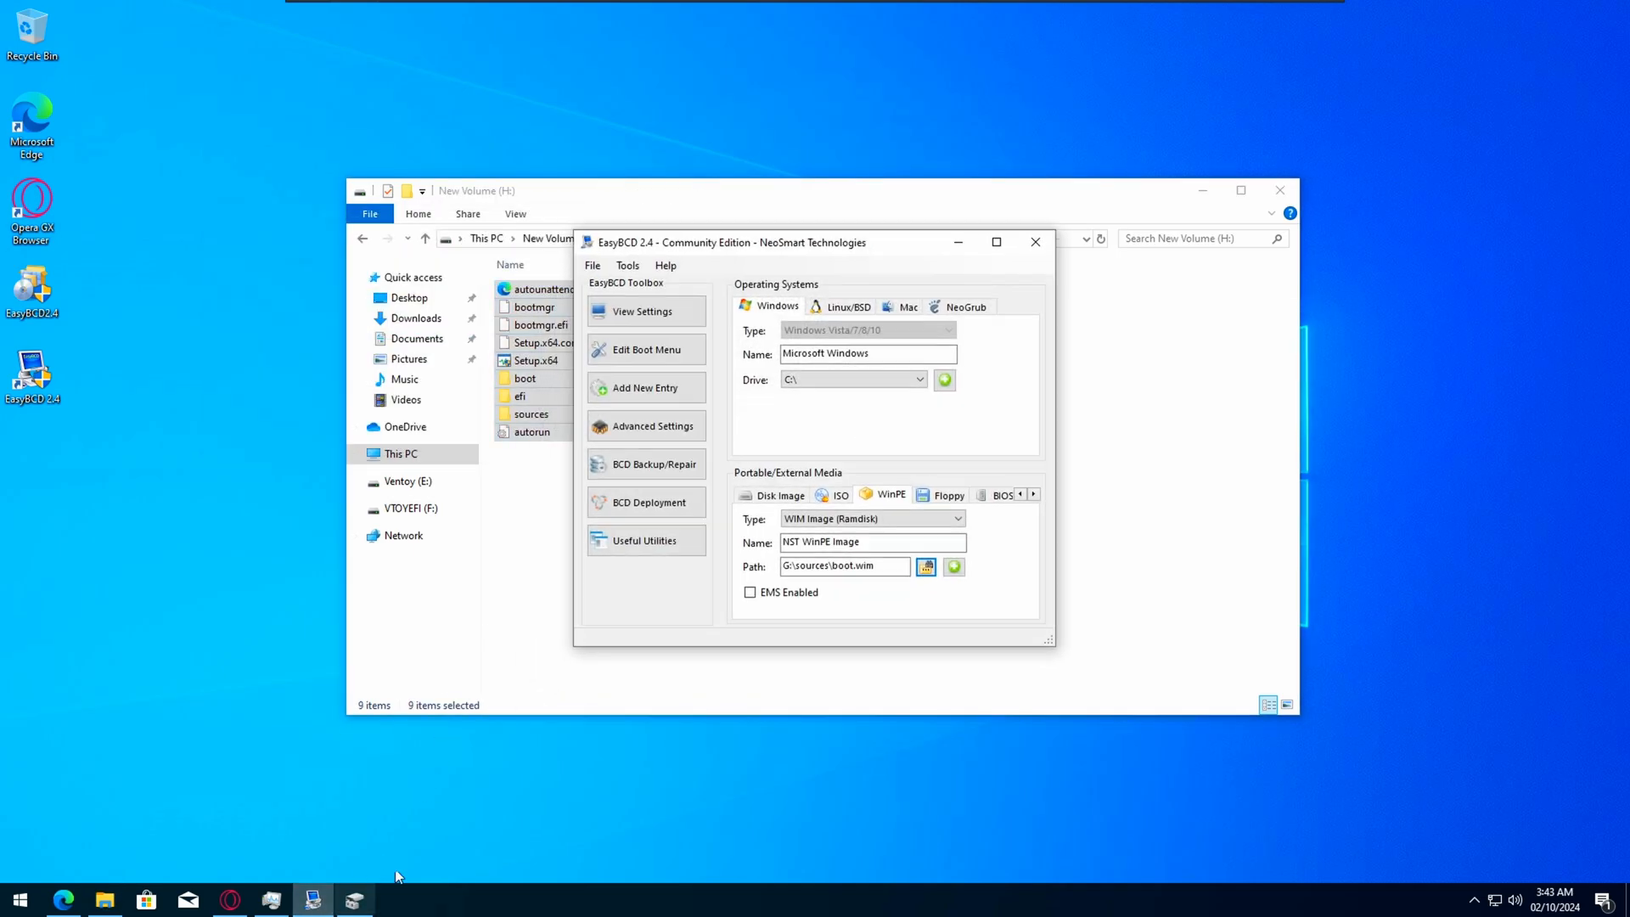
- Add a 'Ghost' WinPE boot entry pointing at the boot image in H:\sources
click(645, 311)
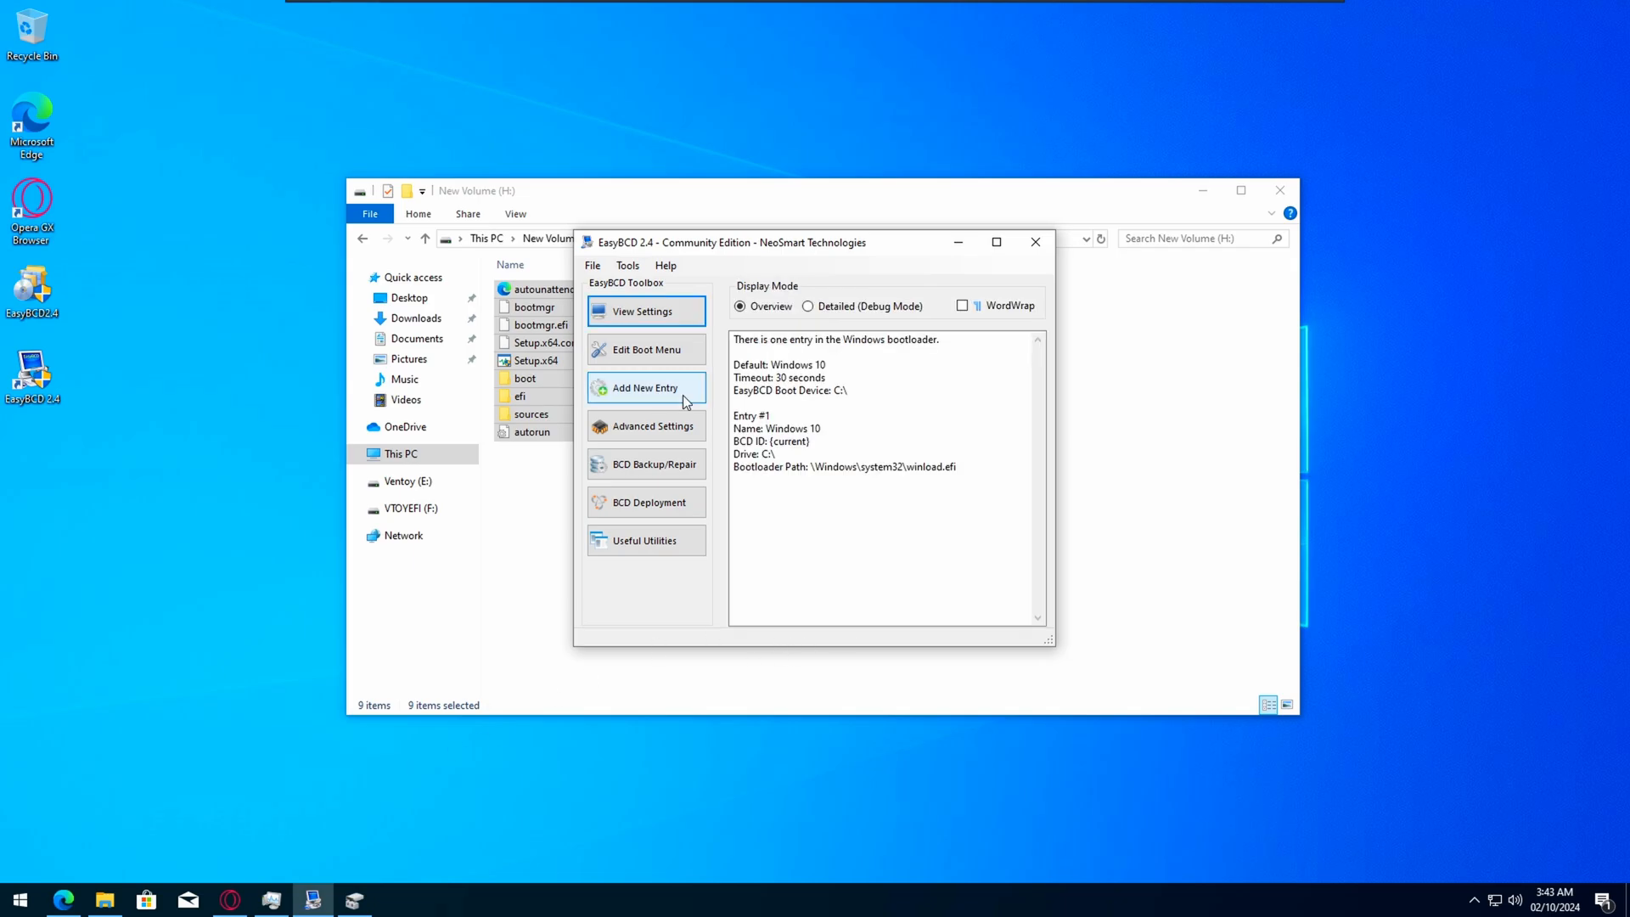
click(645, 387)
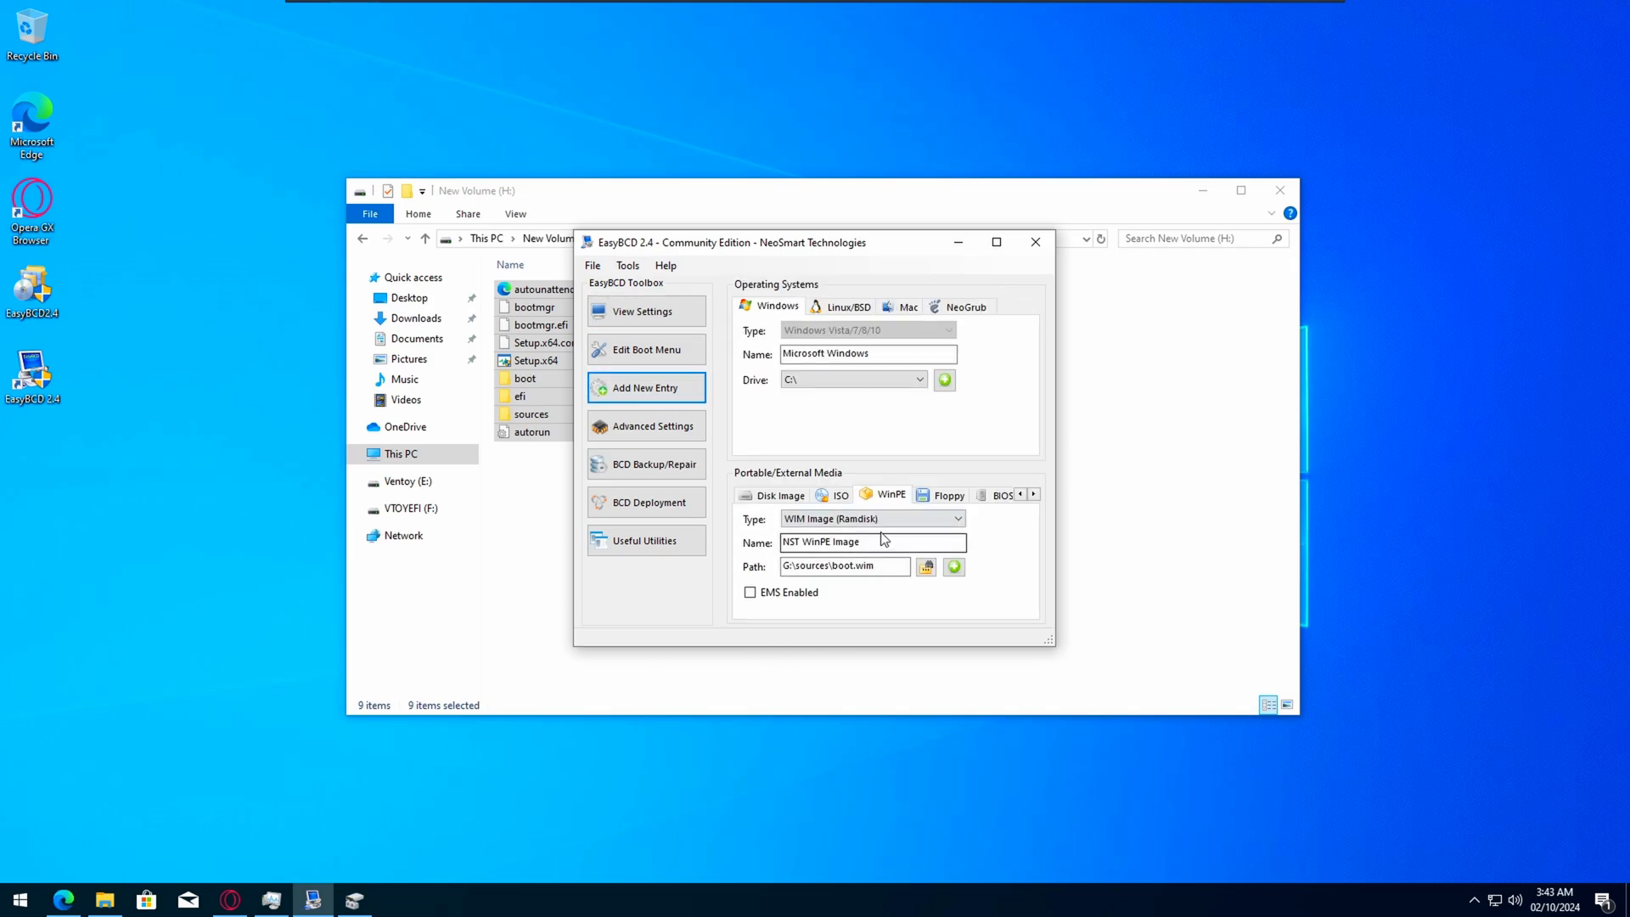
click(925, 567)
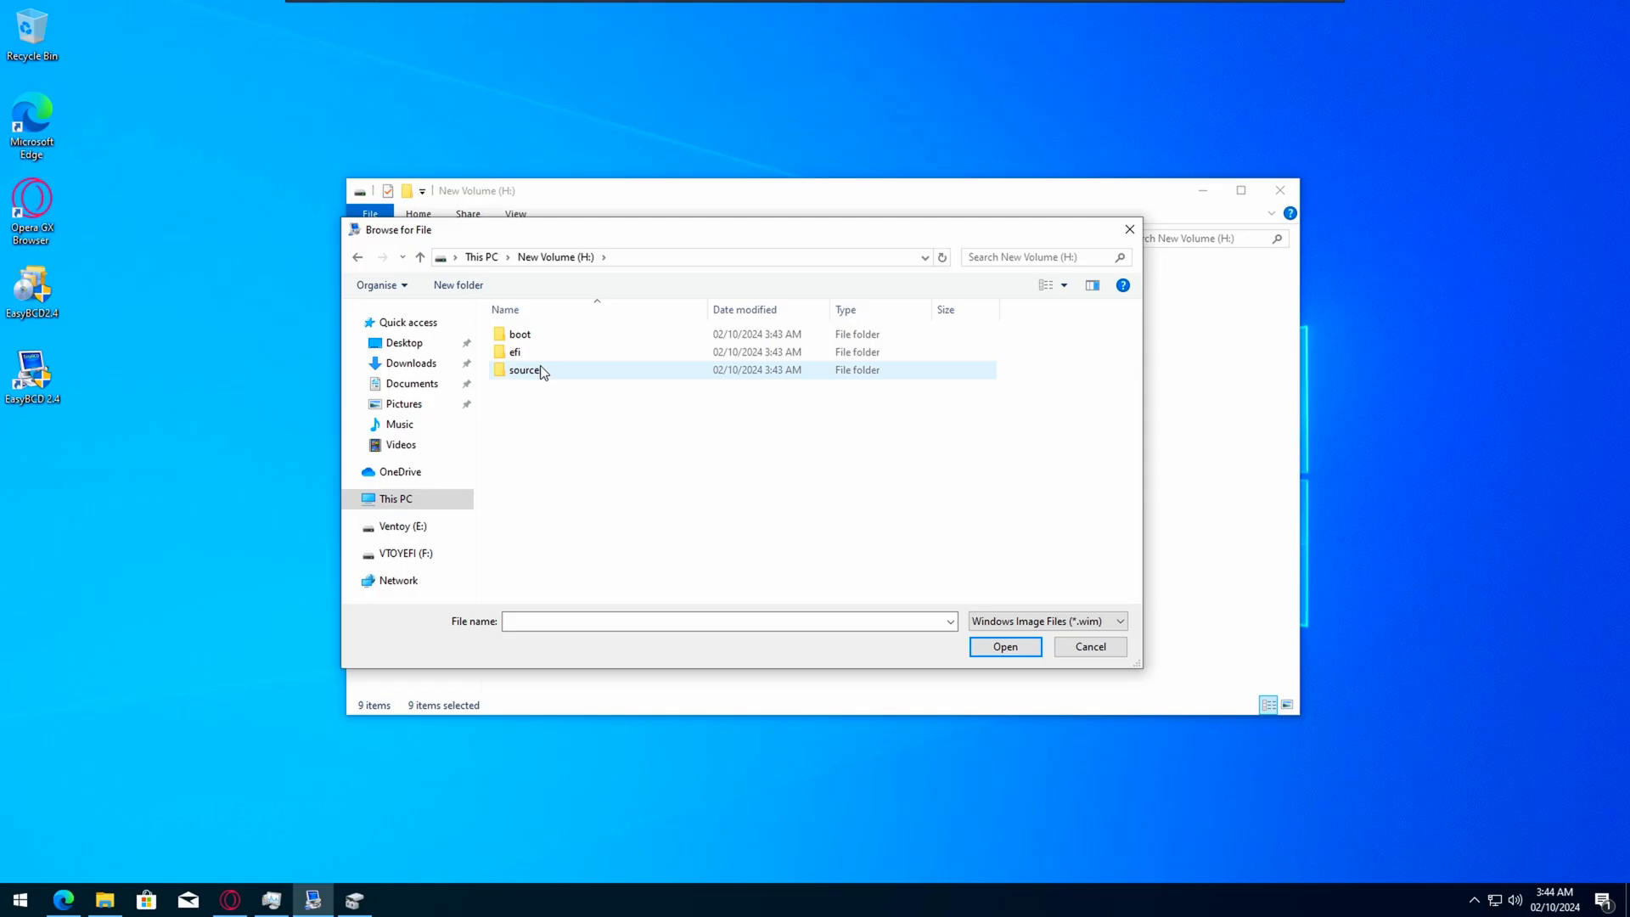
click(1003, 645)
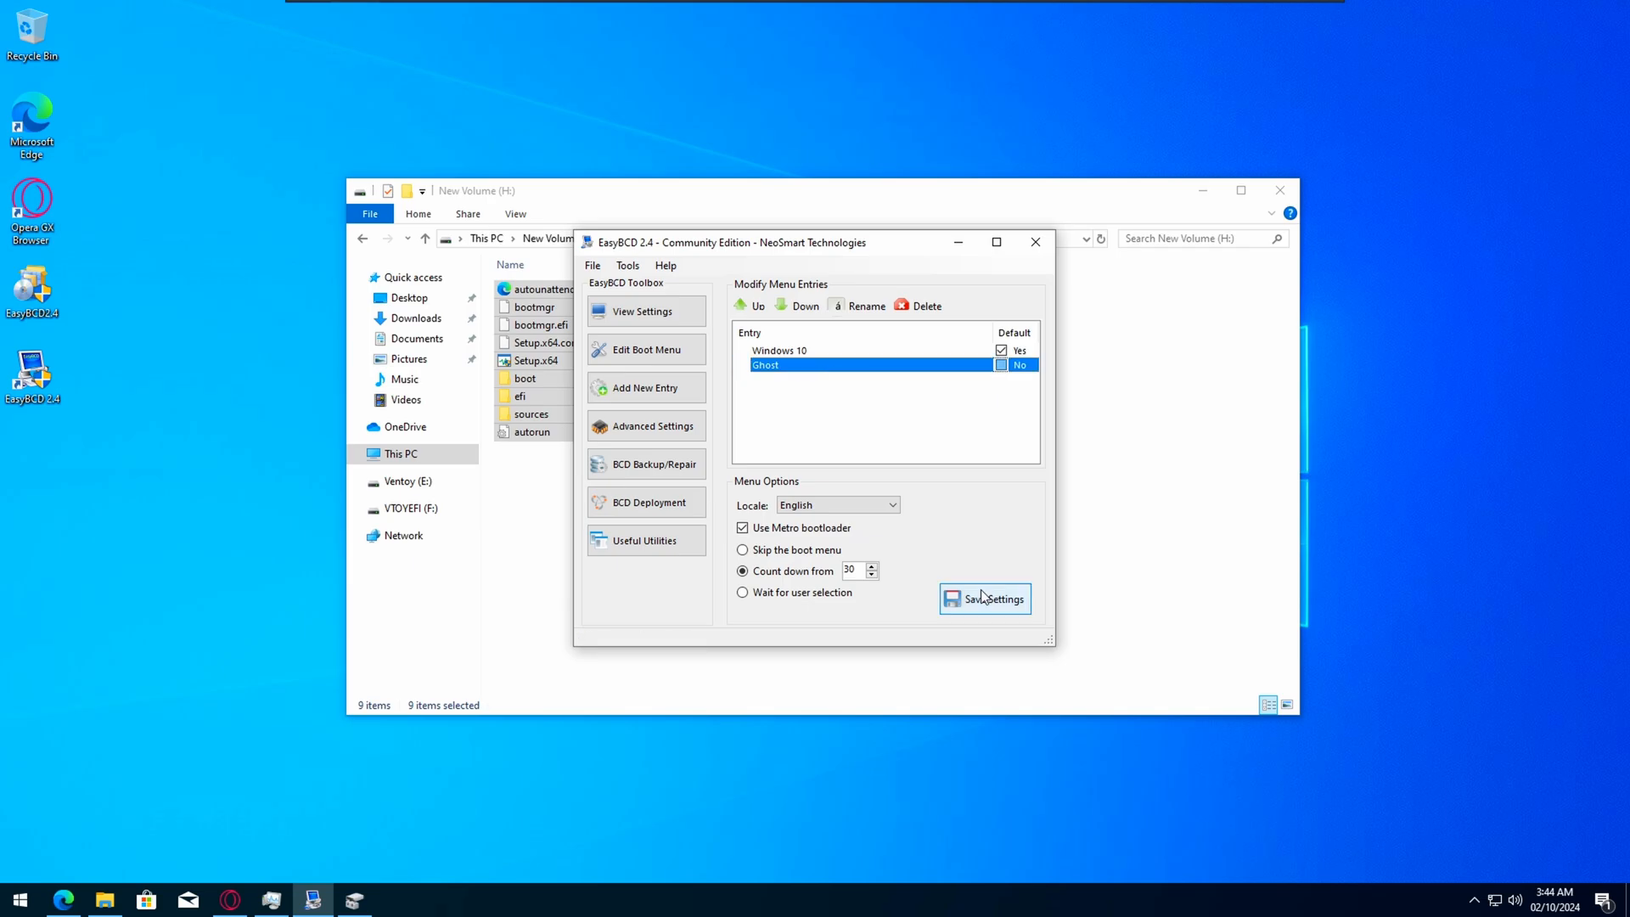
- Save bootloader settings without Metro, move Ghost to the top of the boot menu, and close EasyBCD
click(983, 599)
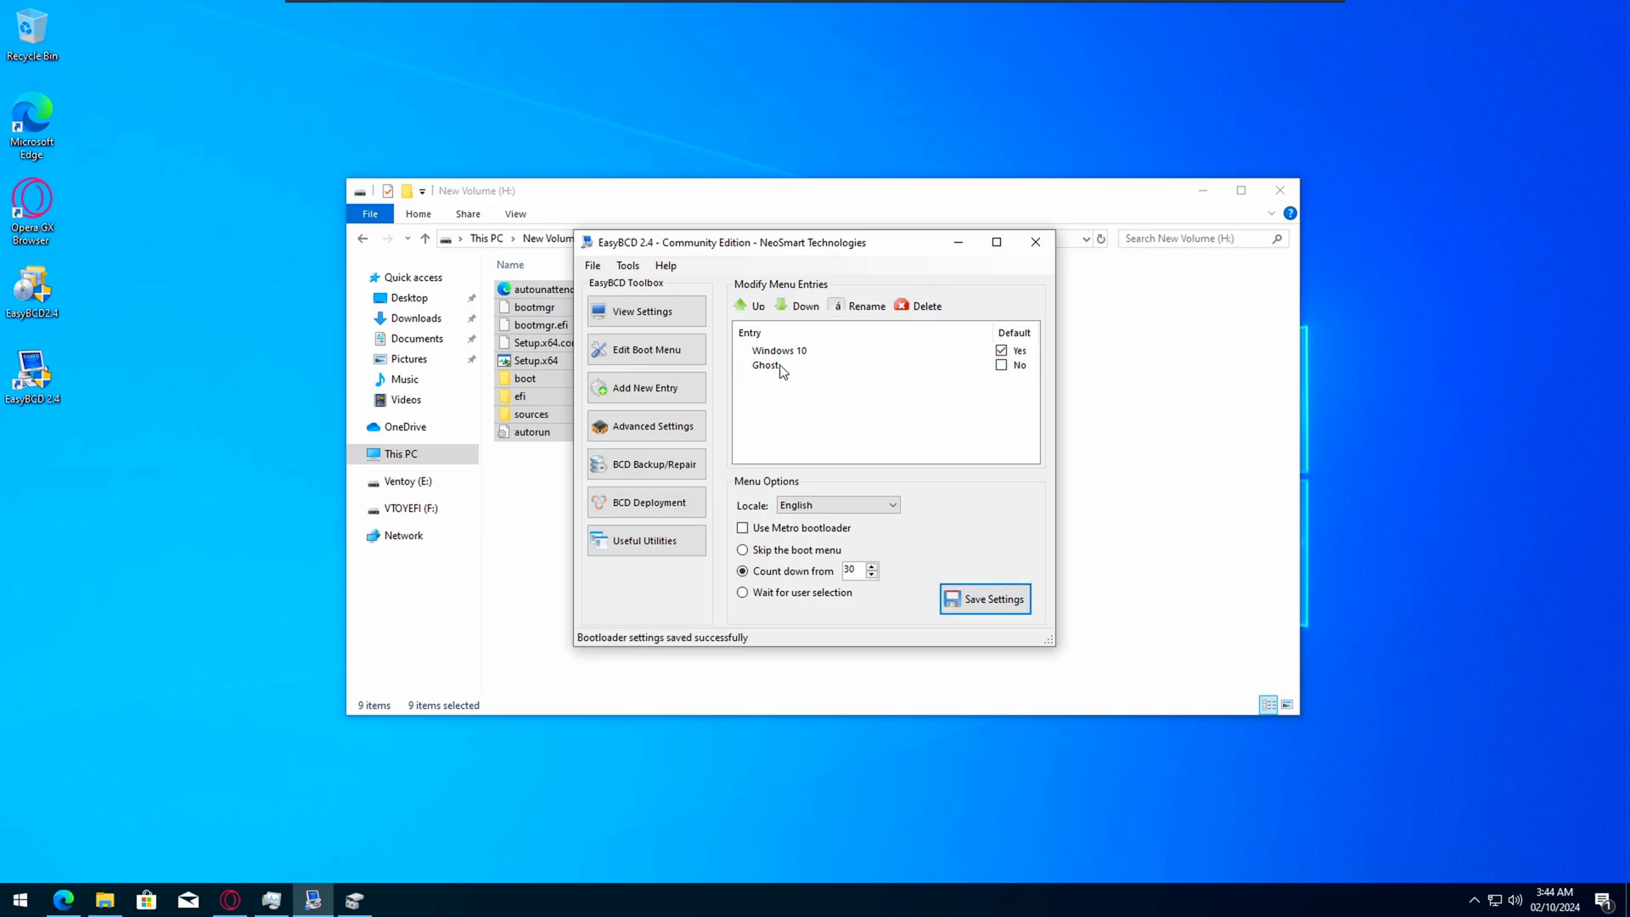
click(757, 306)
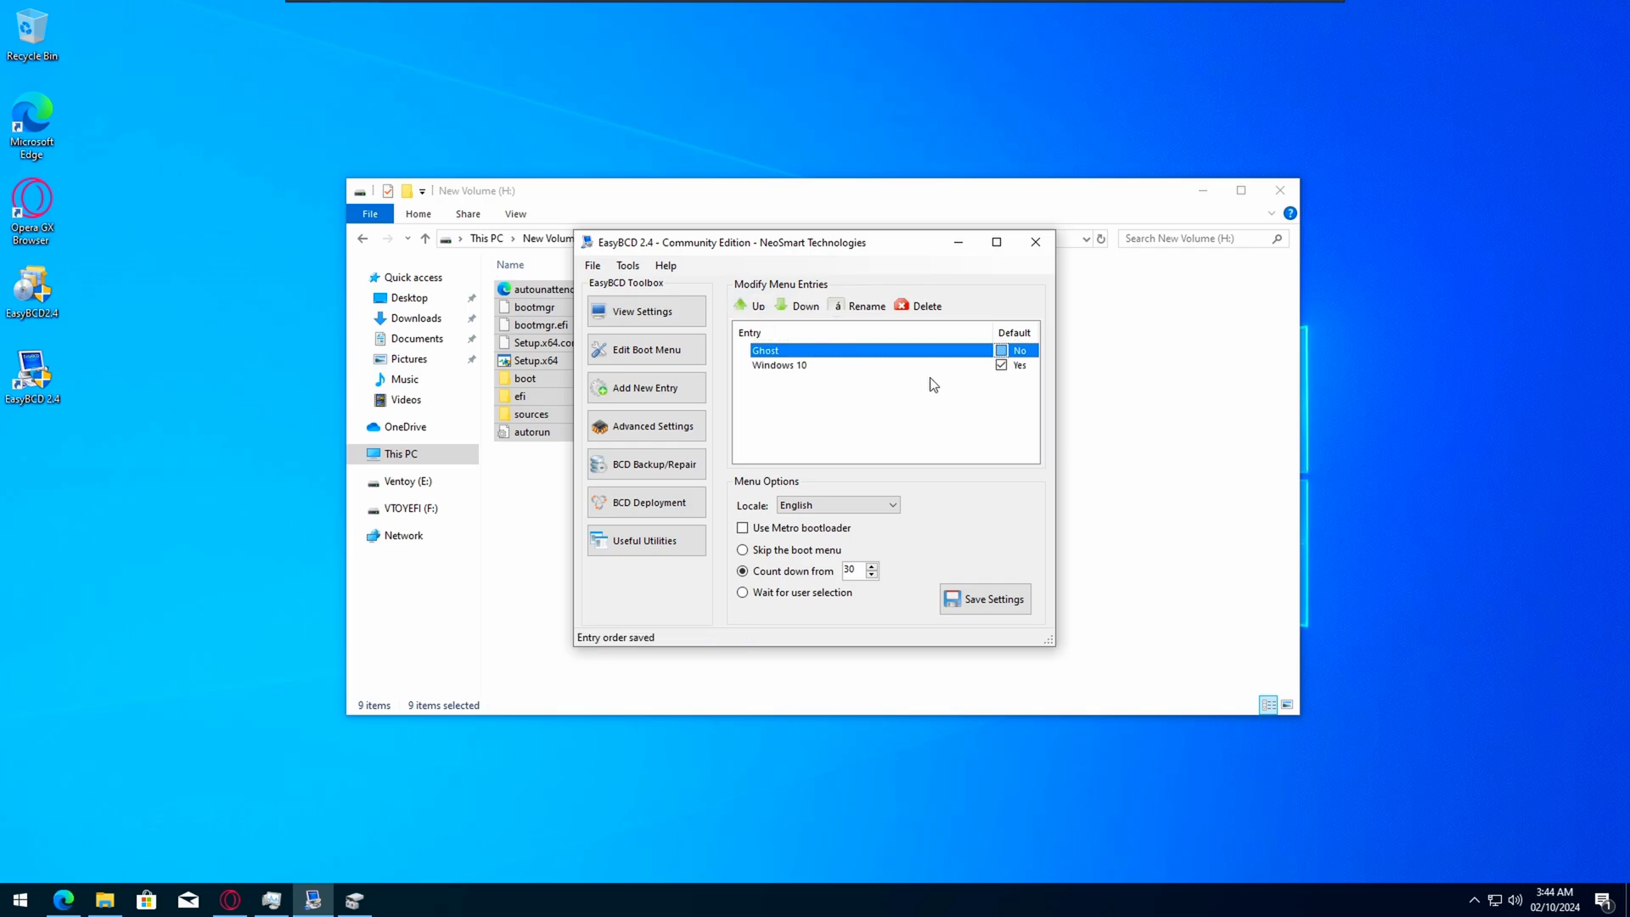
click(983, 599)
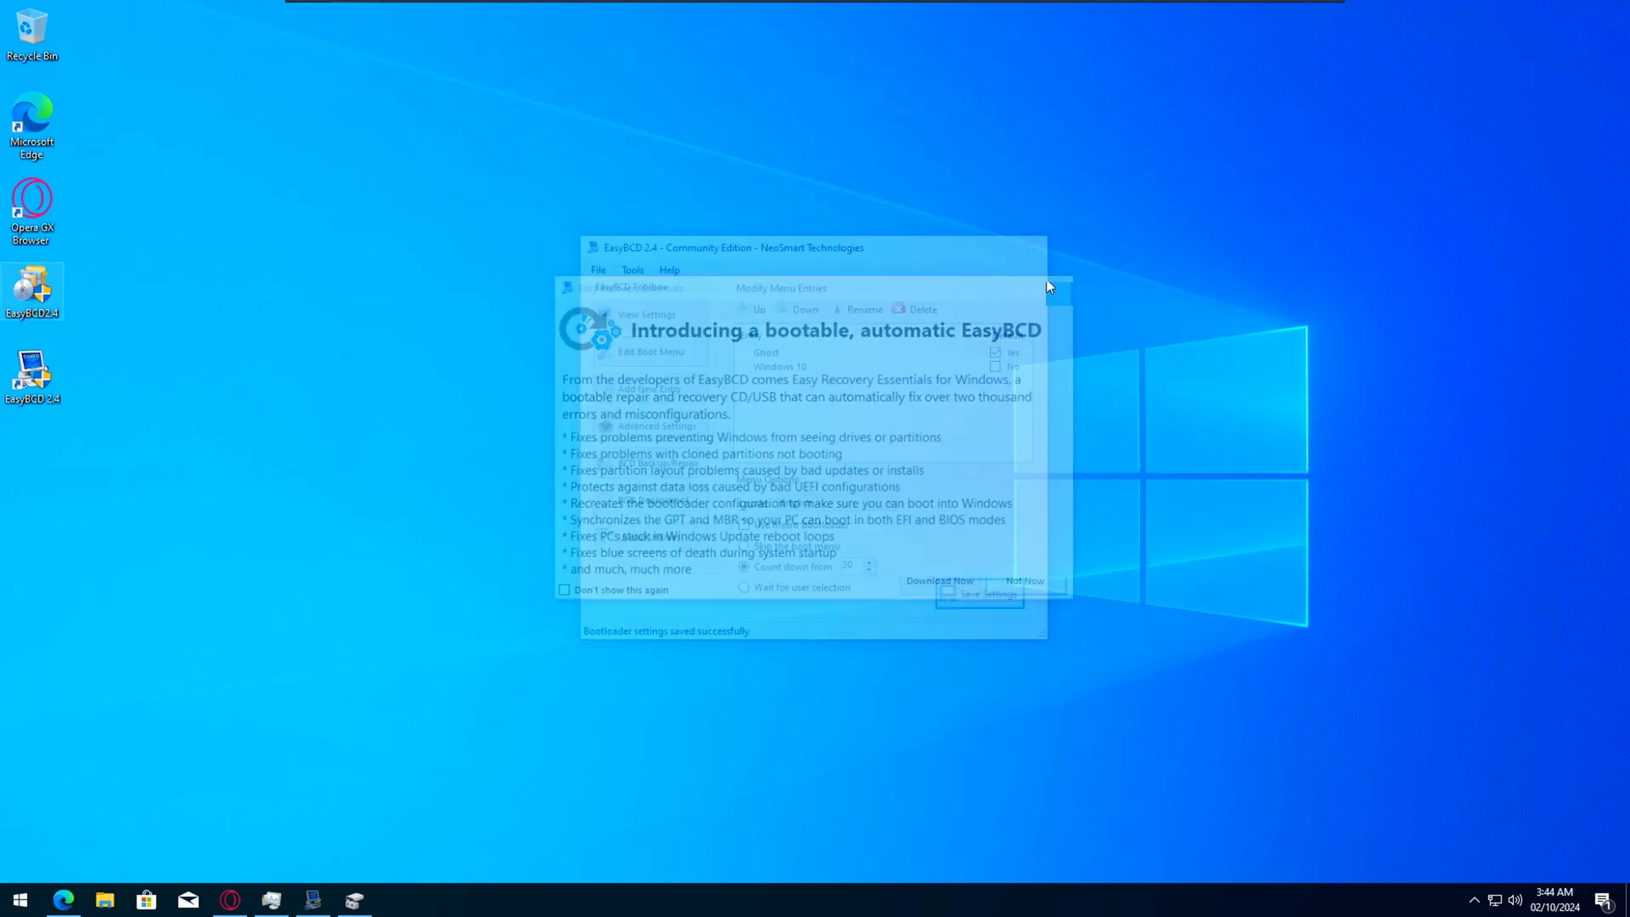
- Dismiss the EasyBCD promo and restart the PC into the recovery options screen
click(17, 898)
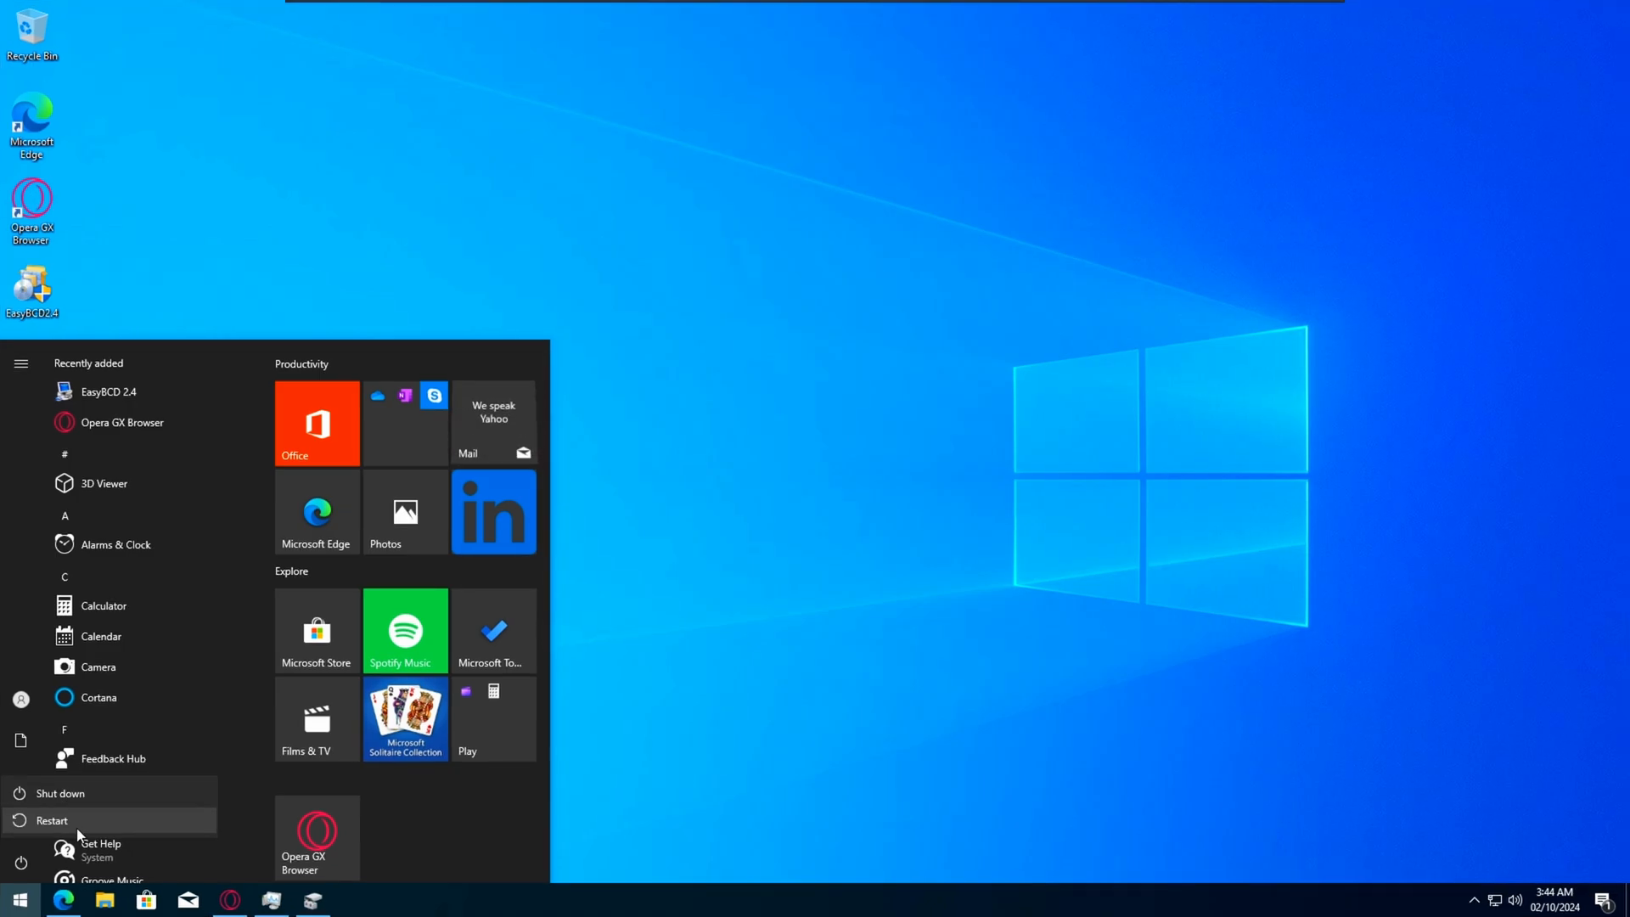
mouse_move(51, 820)
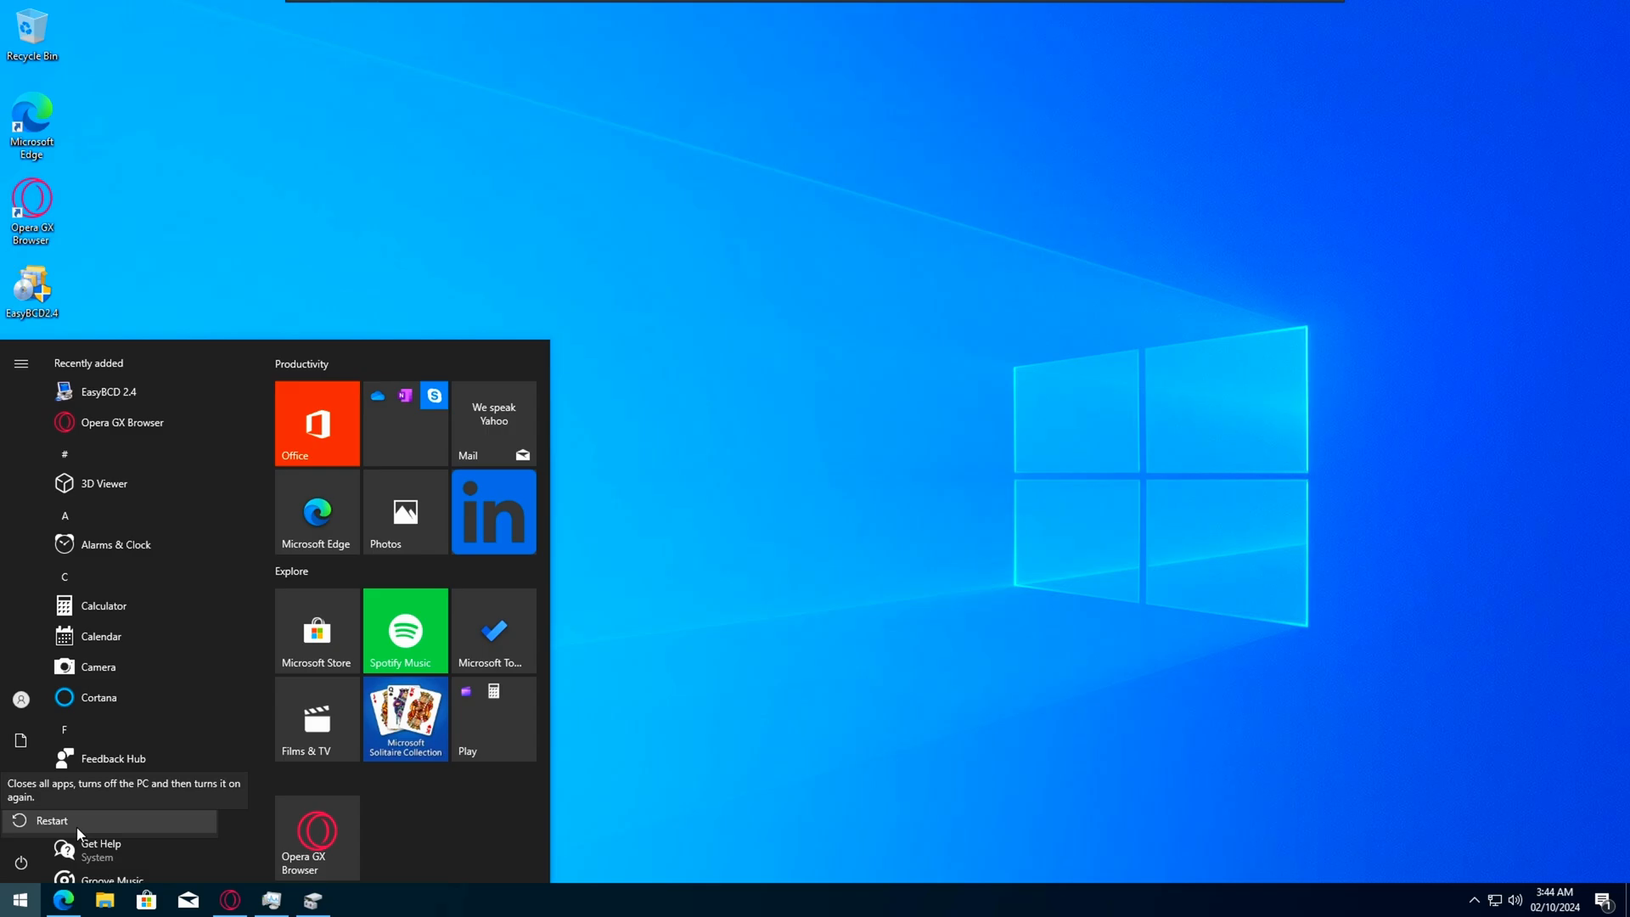
click(49, 820)
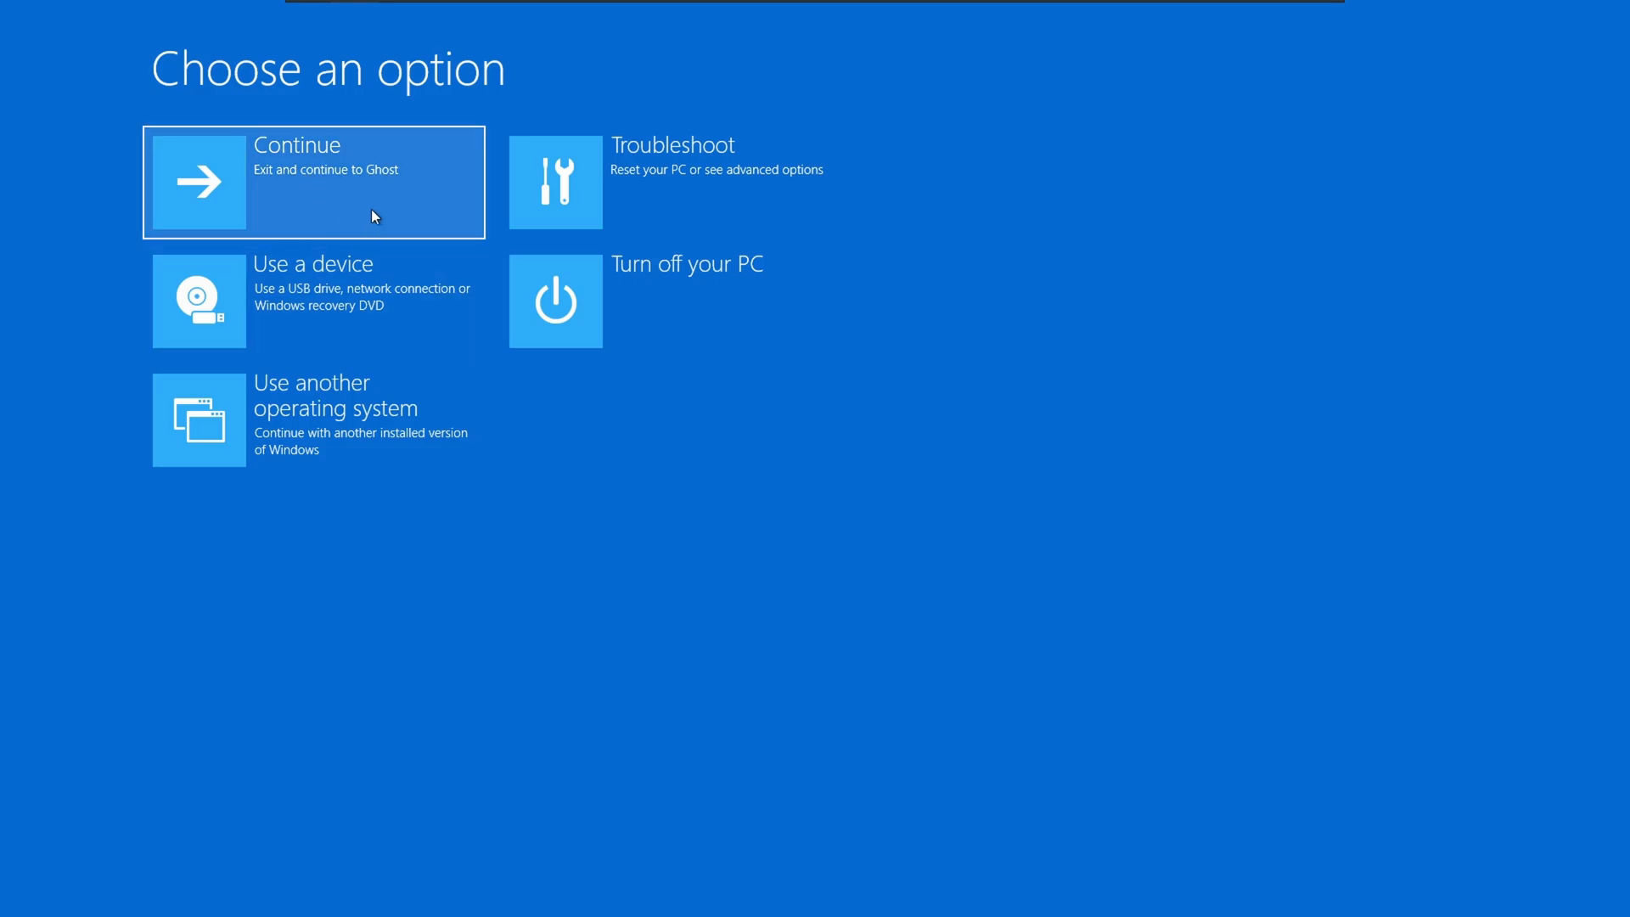
- Continue to Ghost, install the WINDOWS 10 PRO - SUPERLITE SE edition and finish Customize settings
click(312, 181)
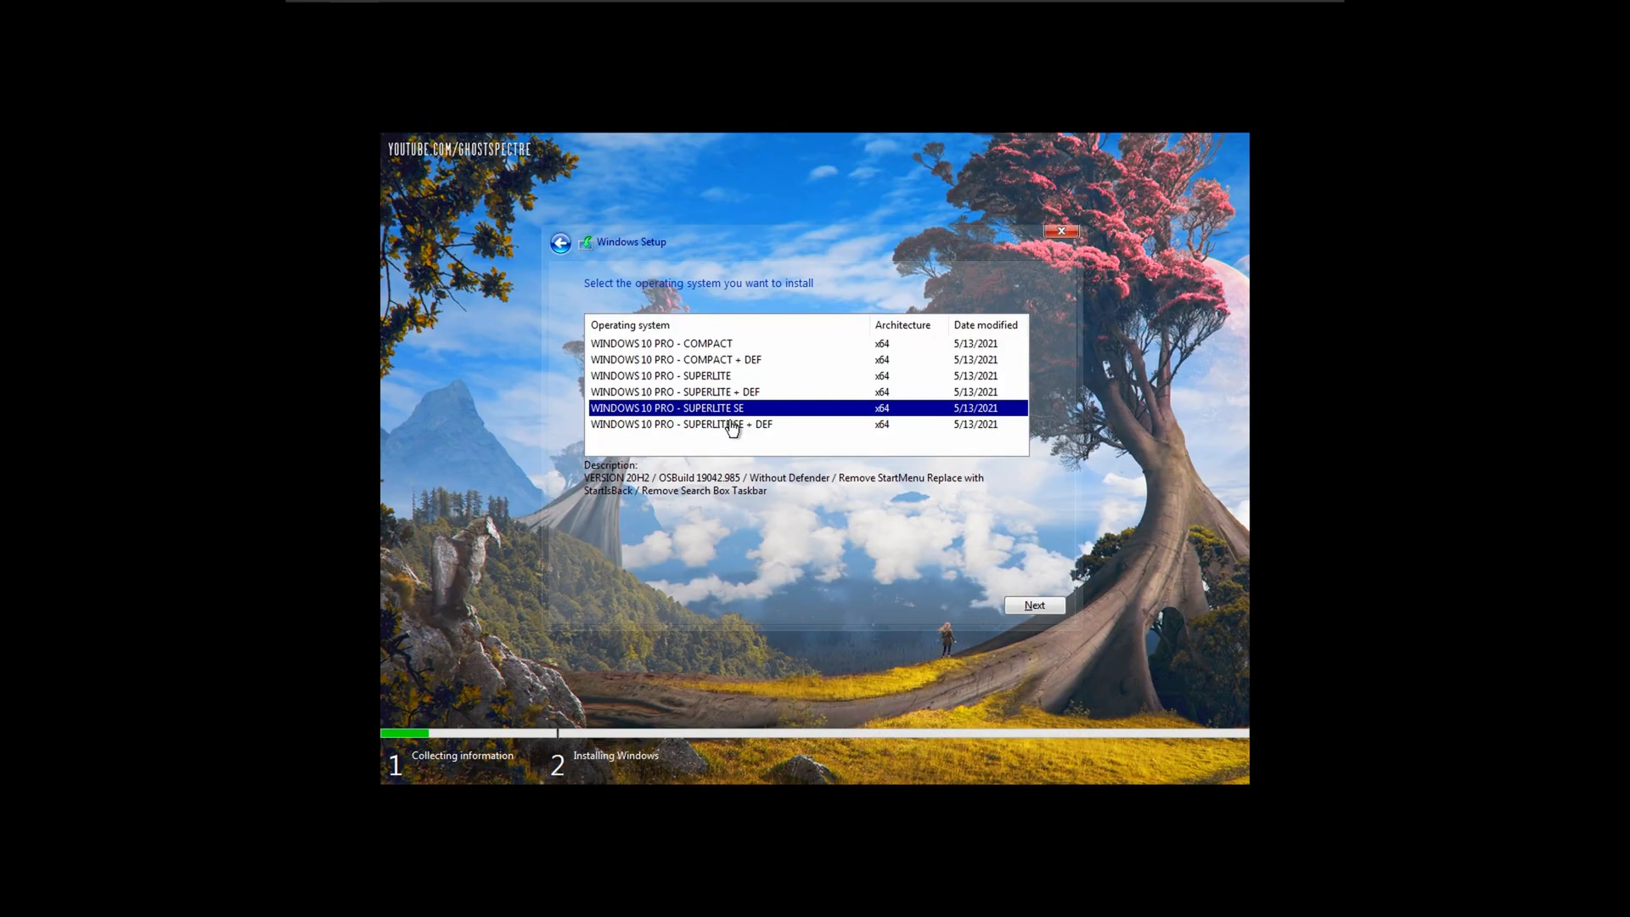
click(660, 375)
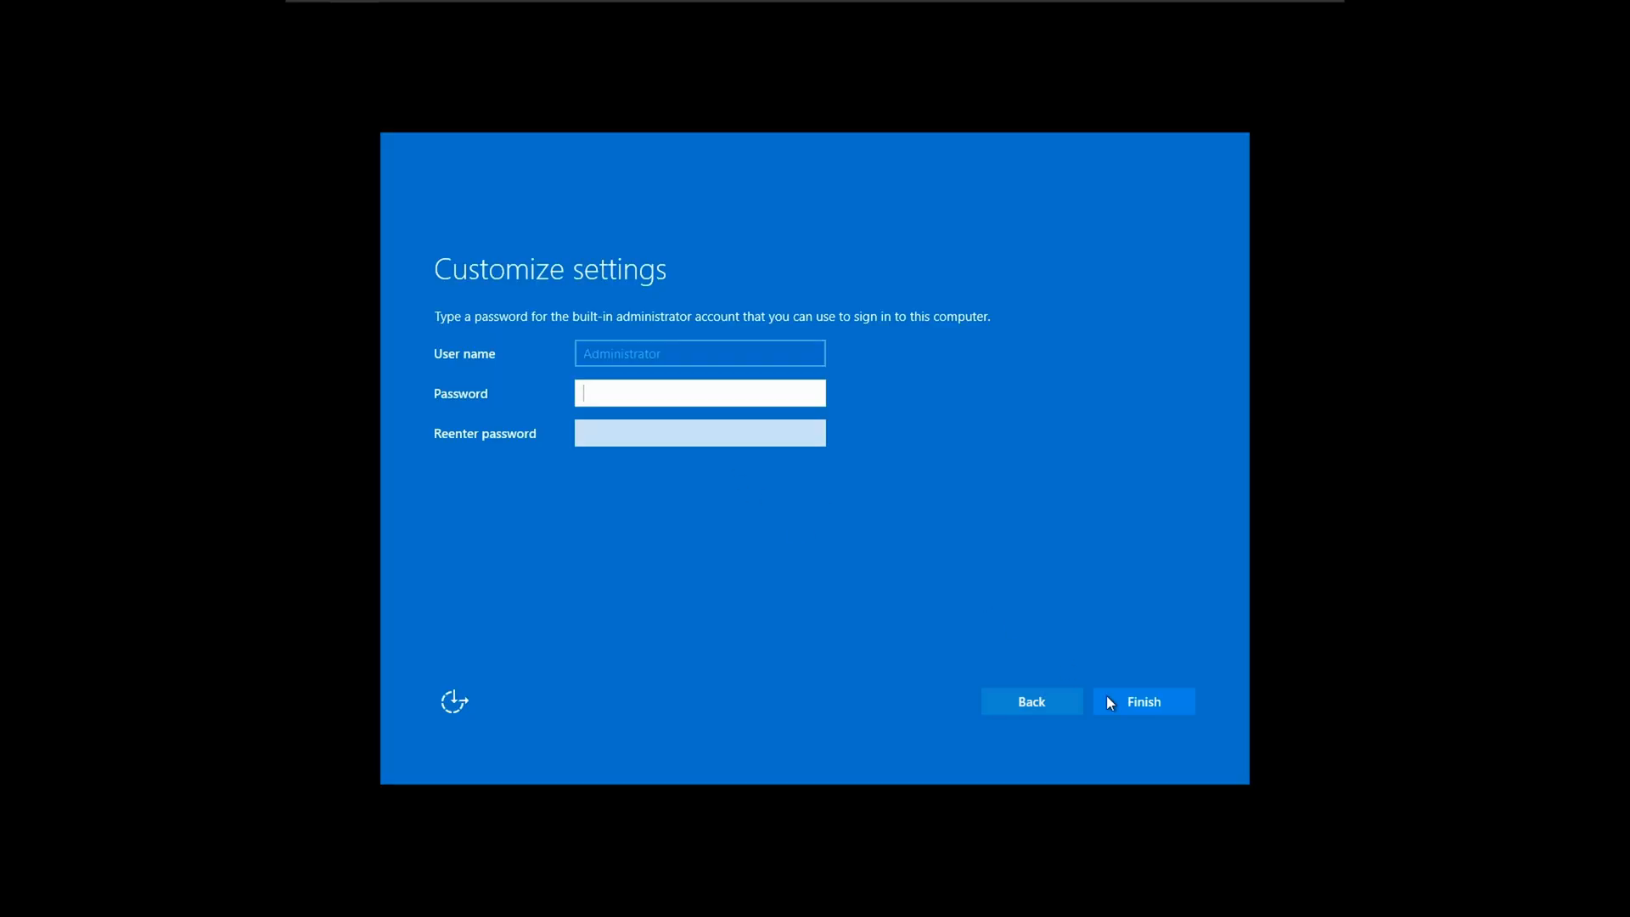
click(1142, 701)
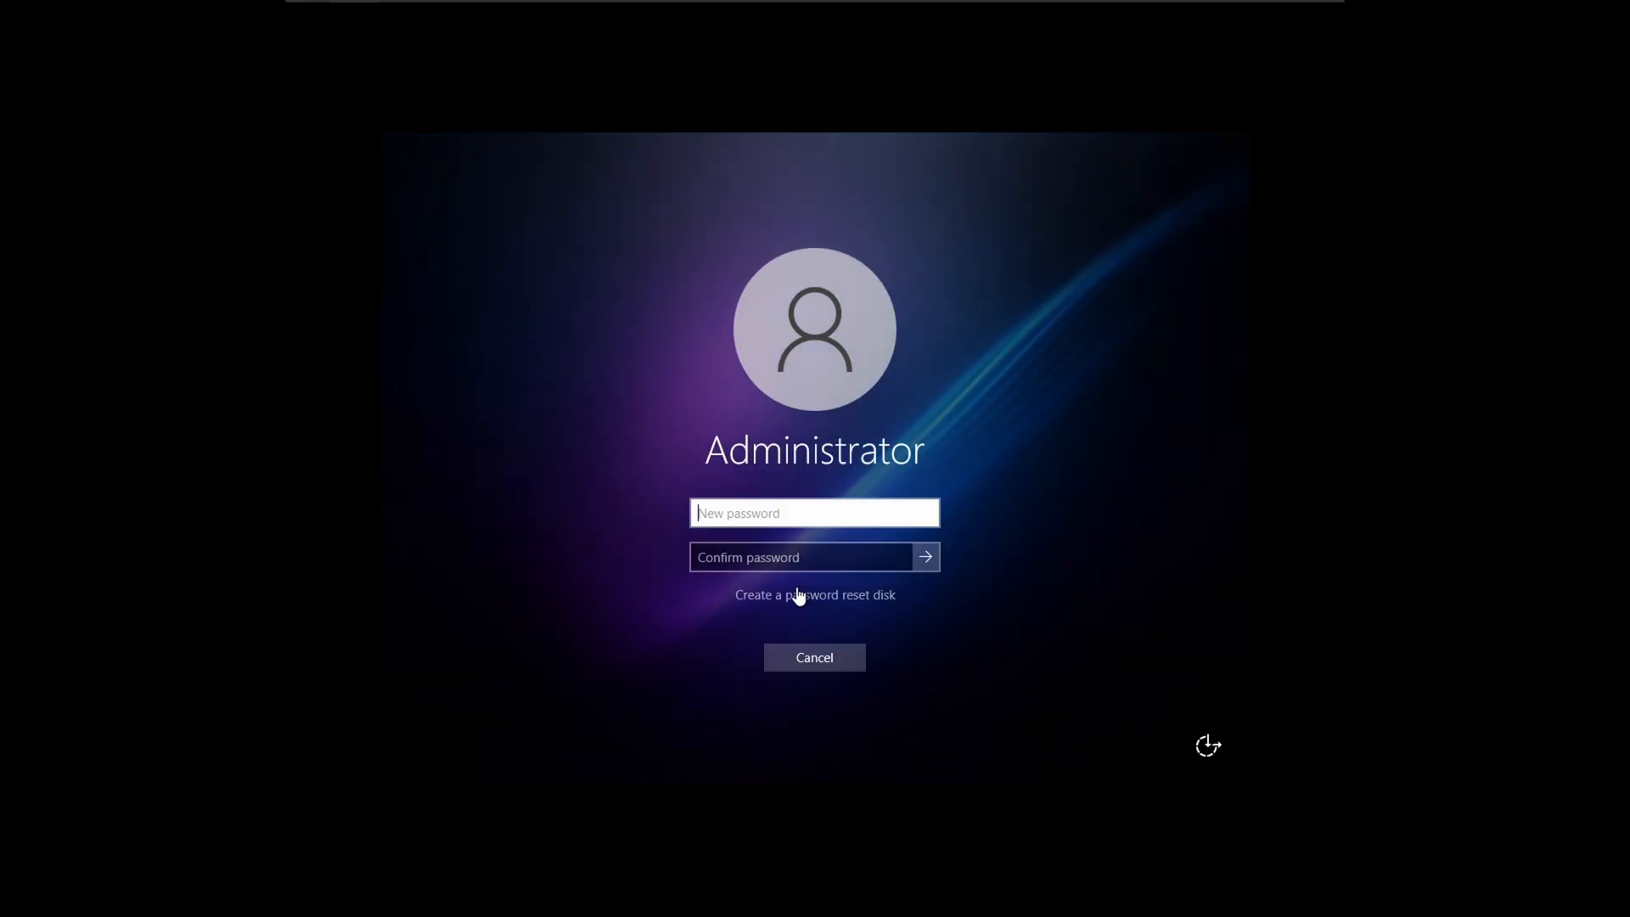
- Set the new Administrator password, close Task Manager and restart to the OS chooser
click(923, 557)
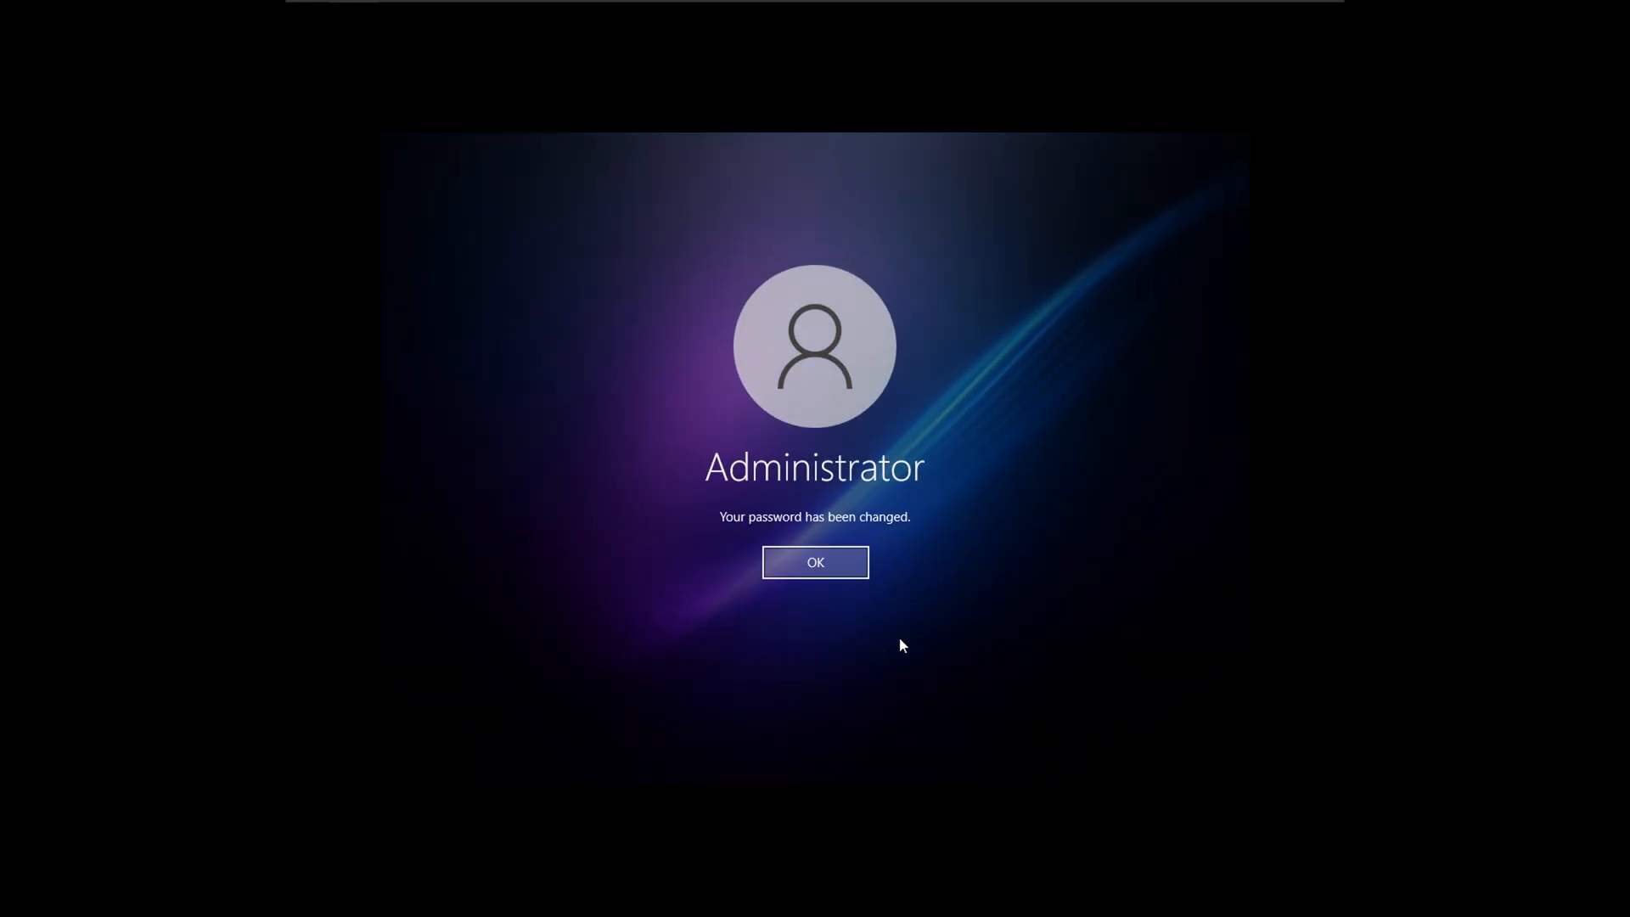
click(813, 562)
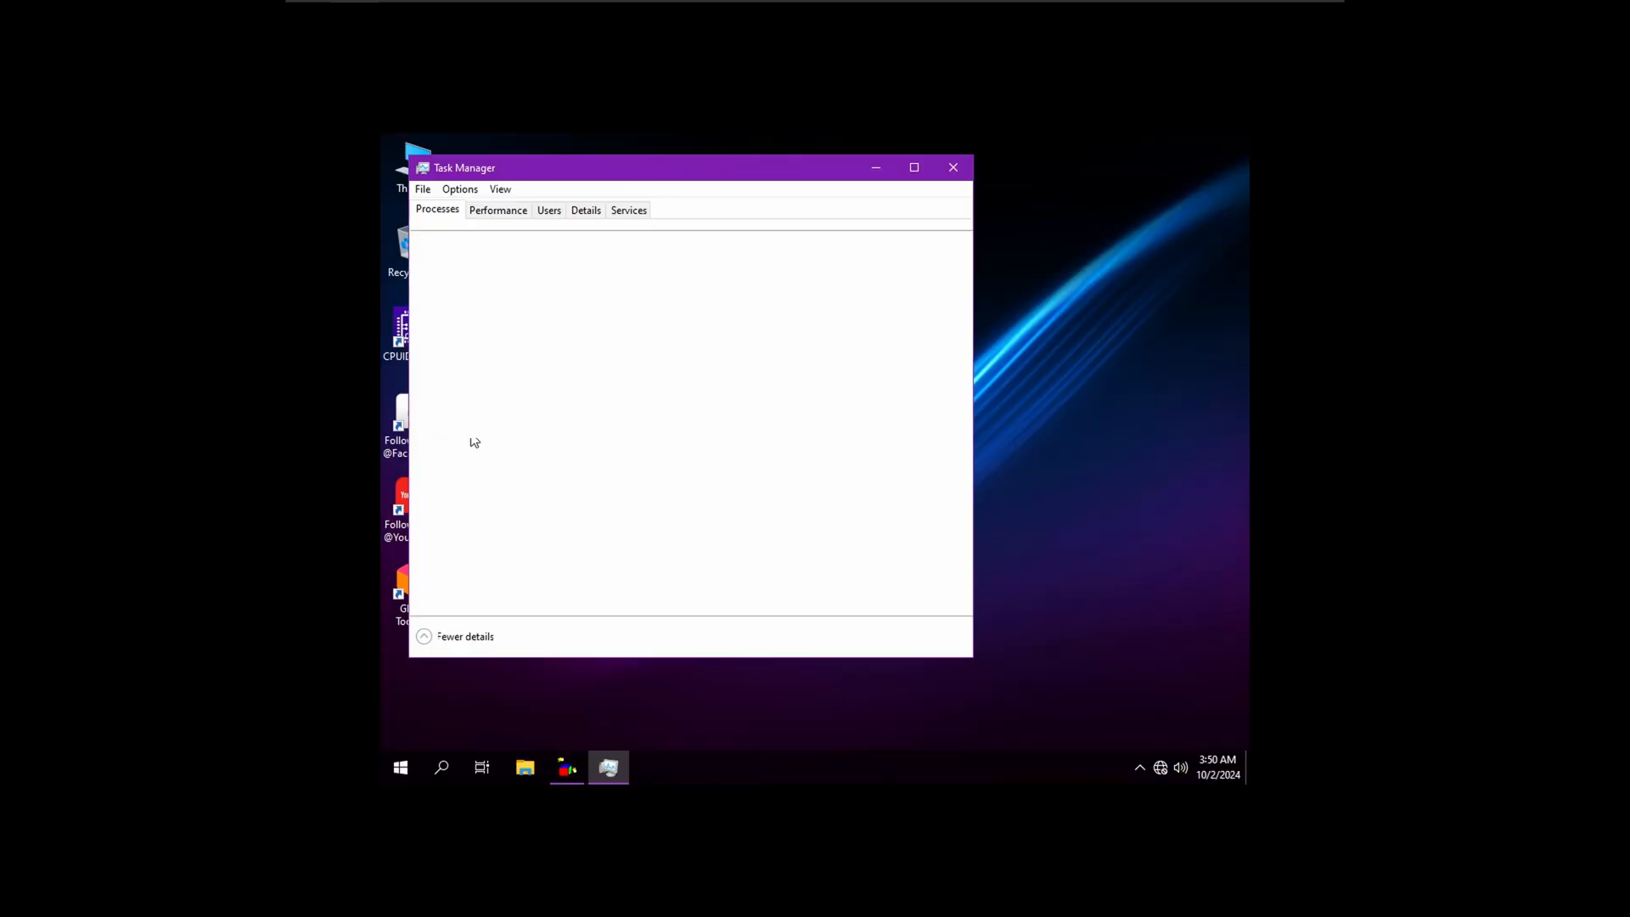
click(498, 211)
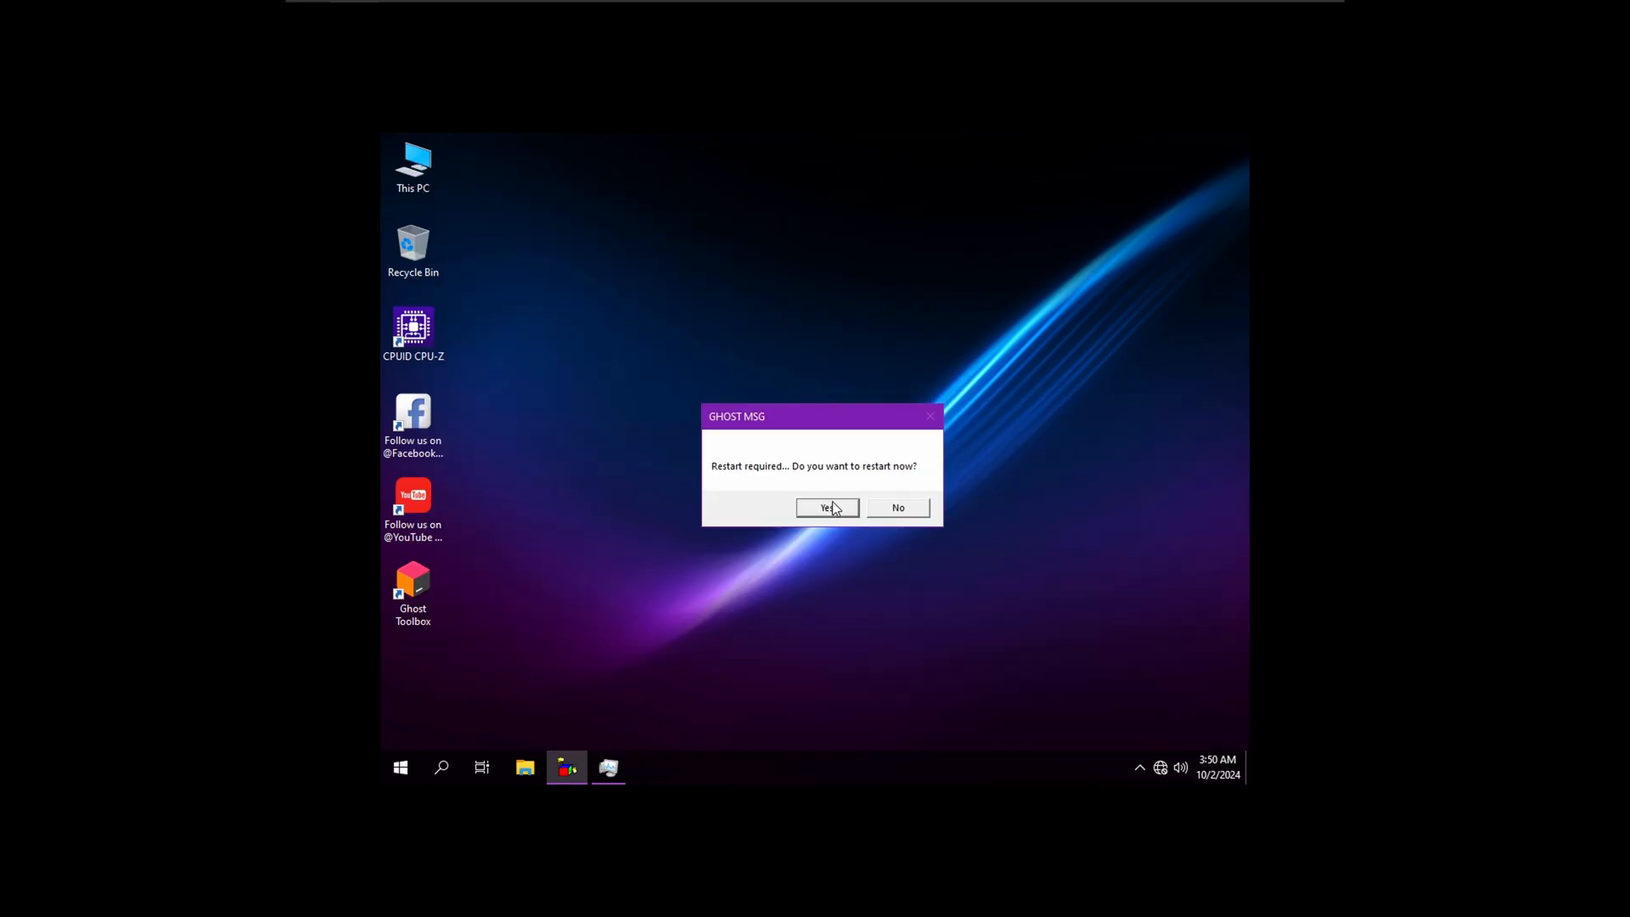
click(827, 508)
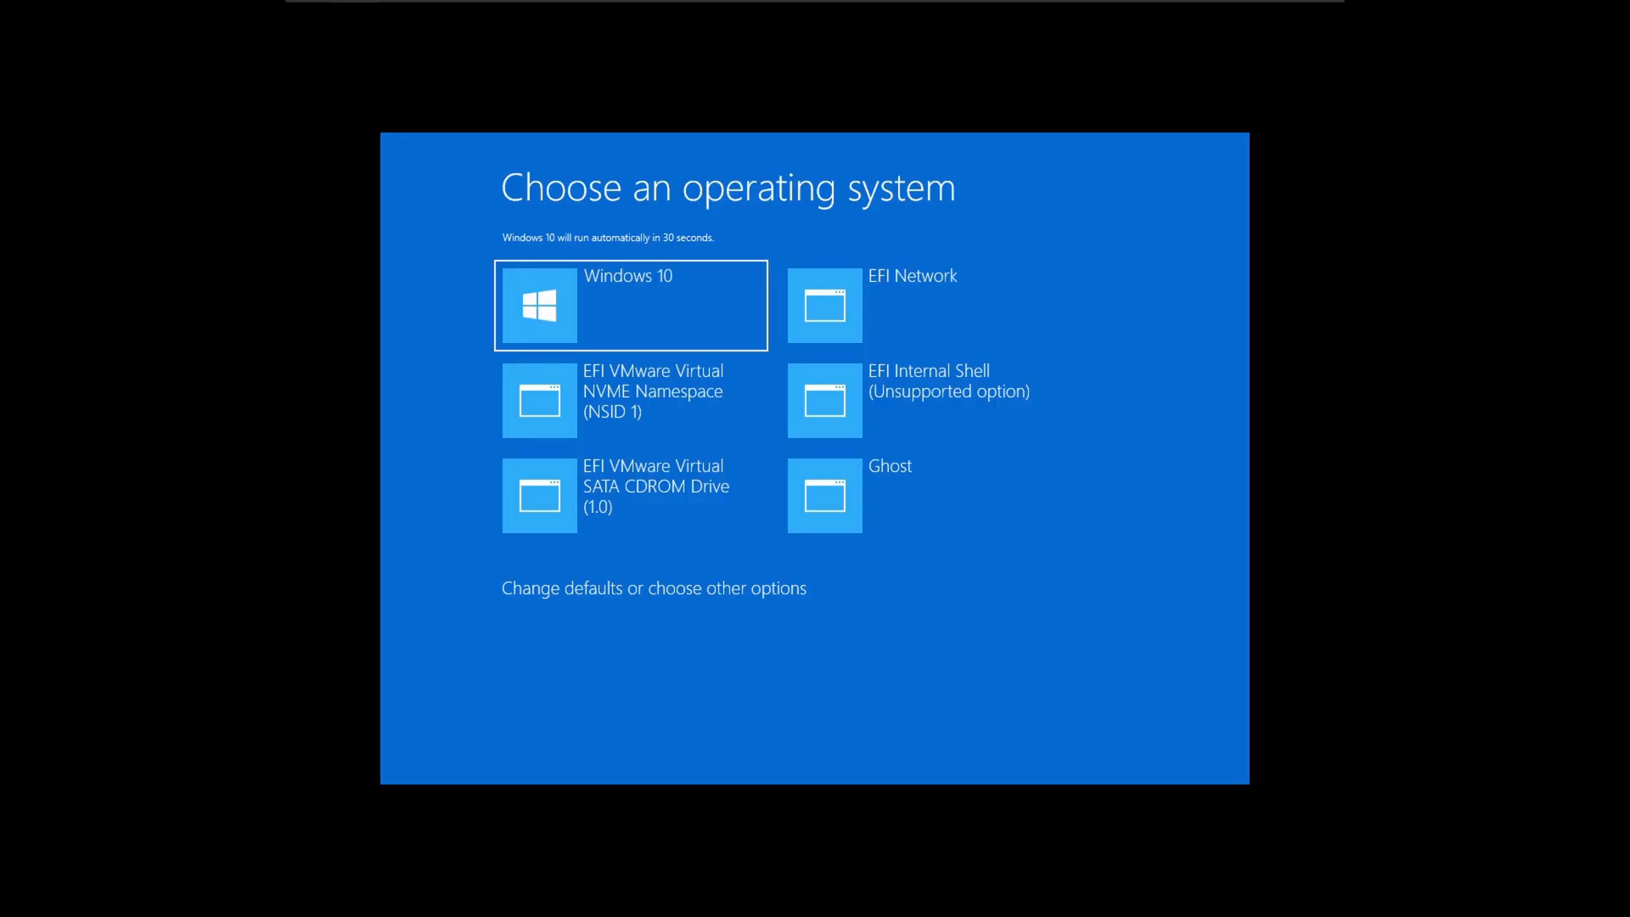
- Boot the Ghost entry from Choose an operating system to reach its desktop
click(628, 305)
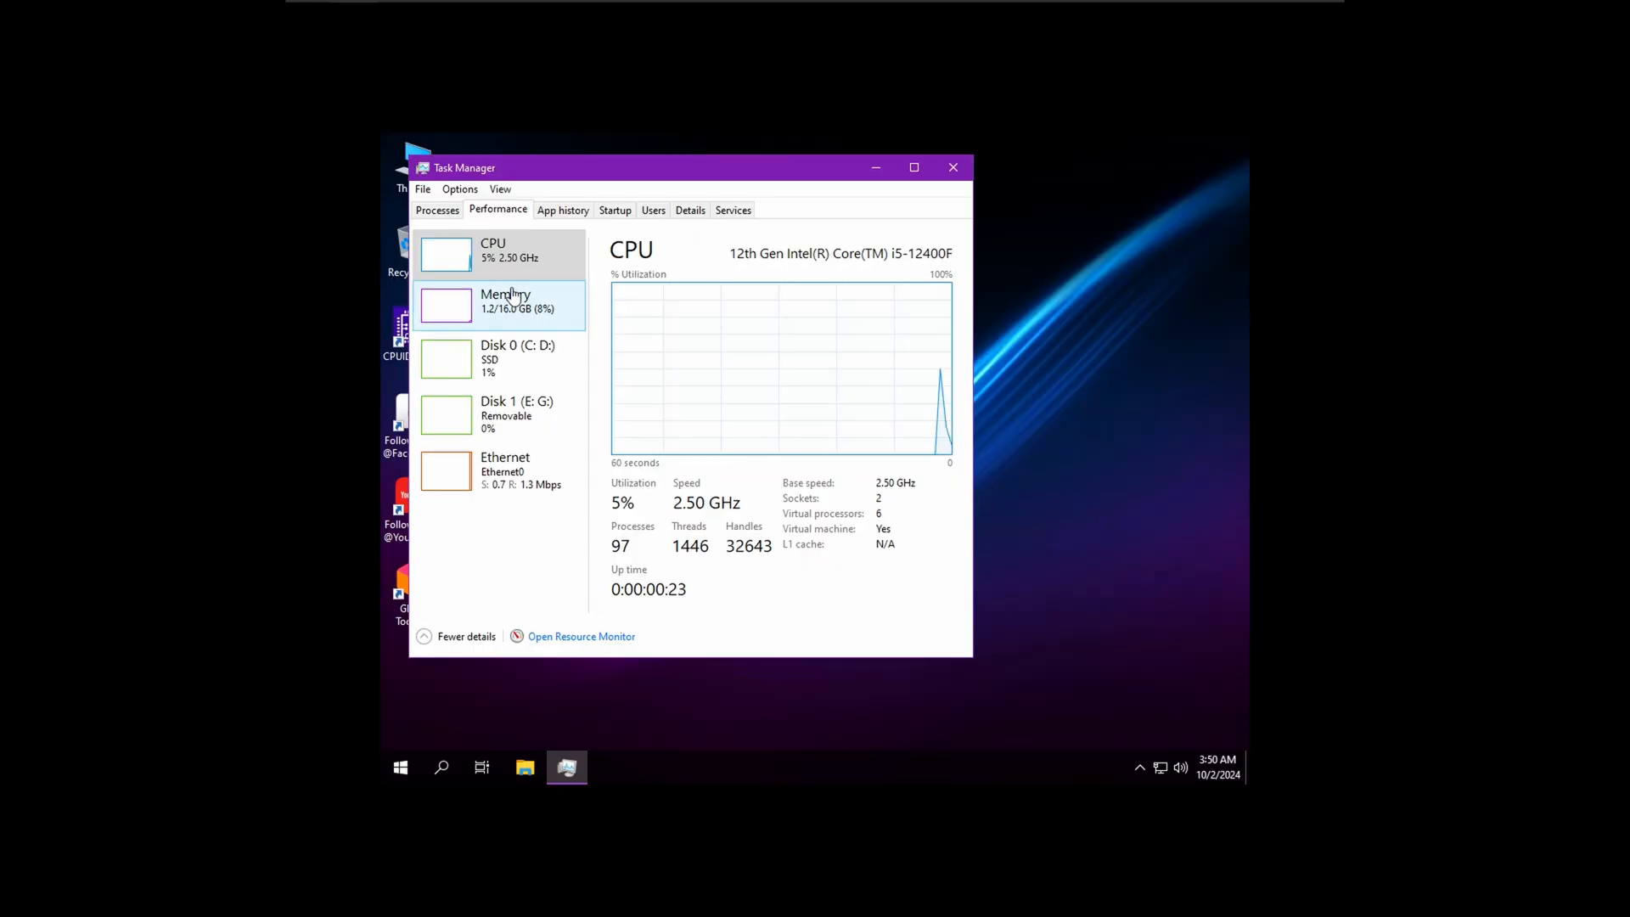
- Review memory usage (1.2 of 16.0 GB) and the process list, then close Task Manager
click(505, 301)
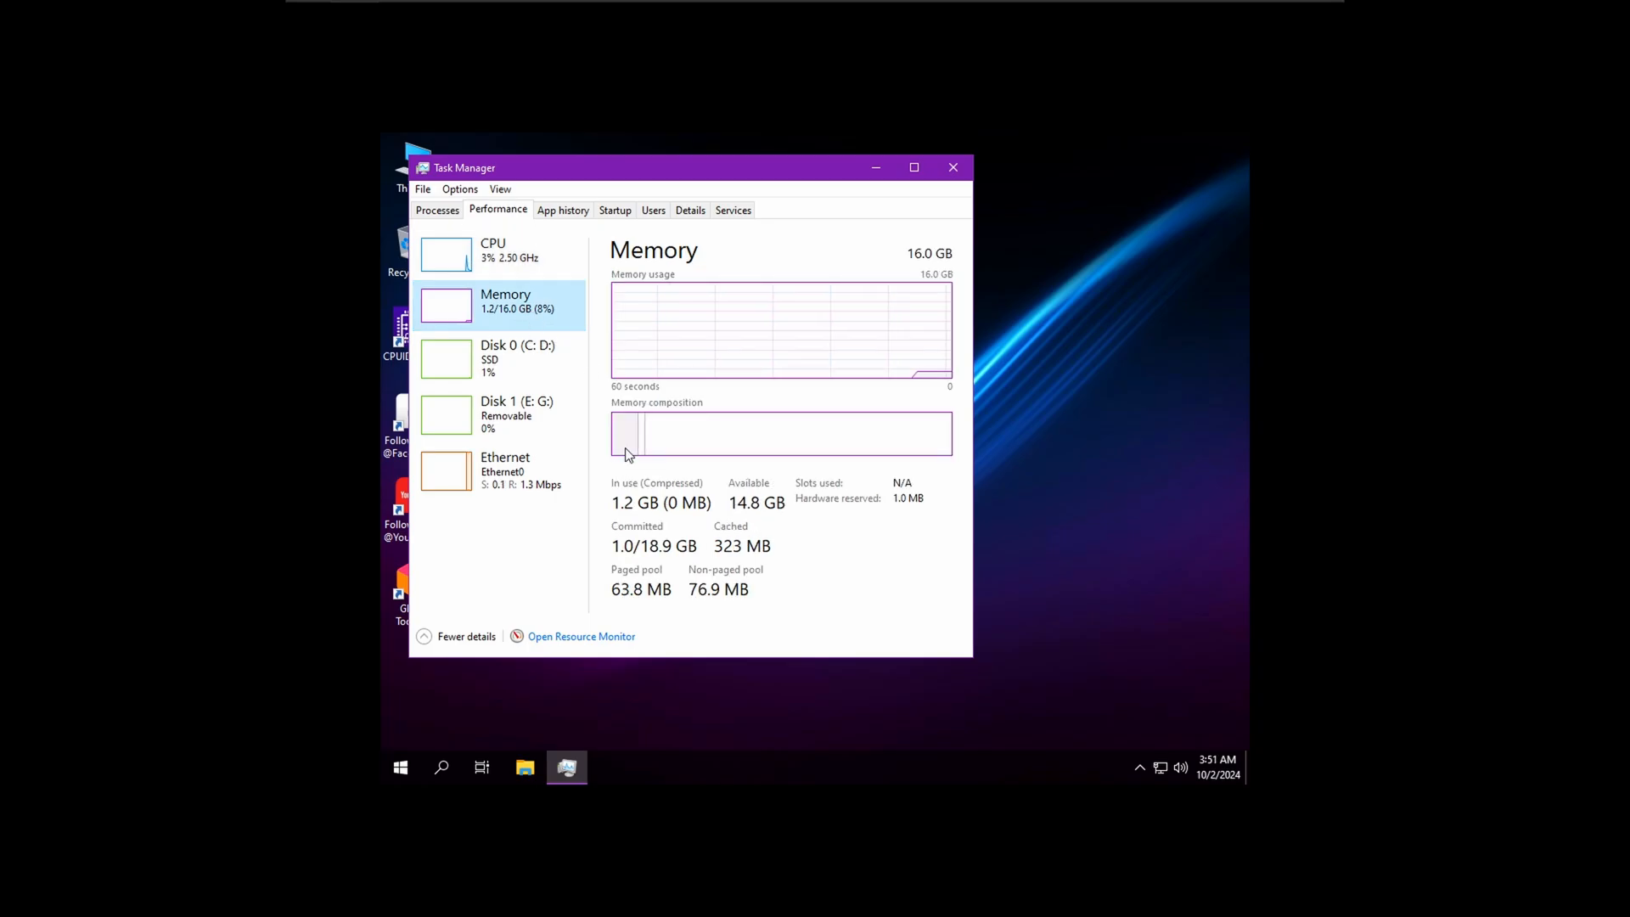
click(436, 210)
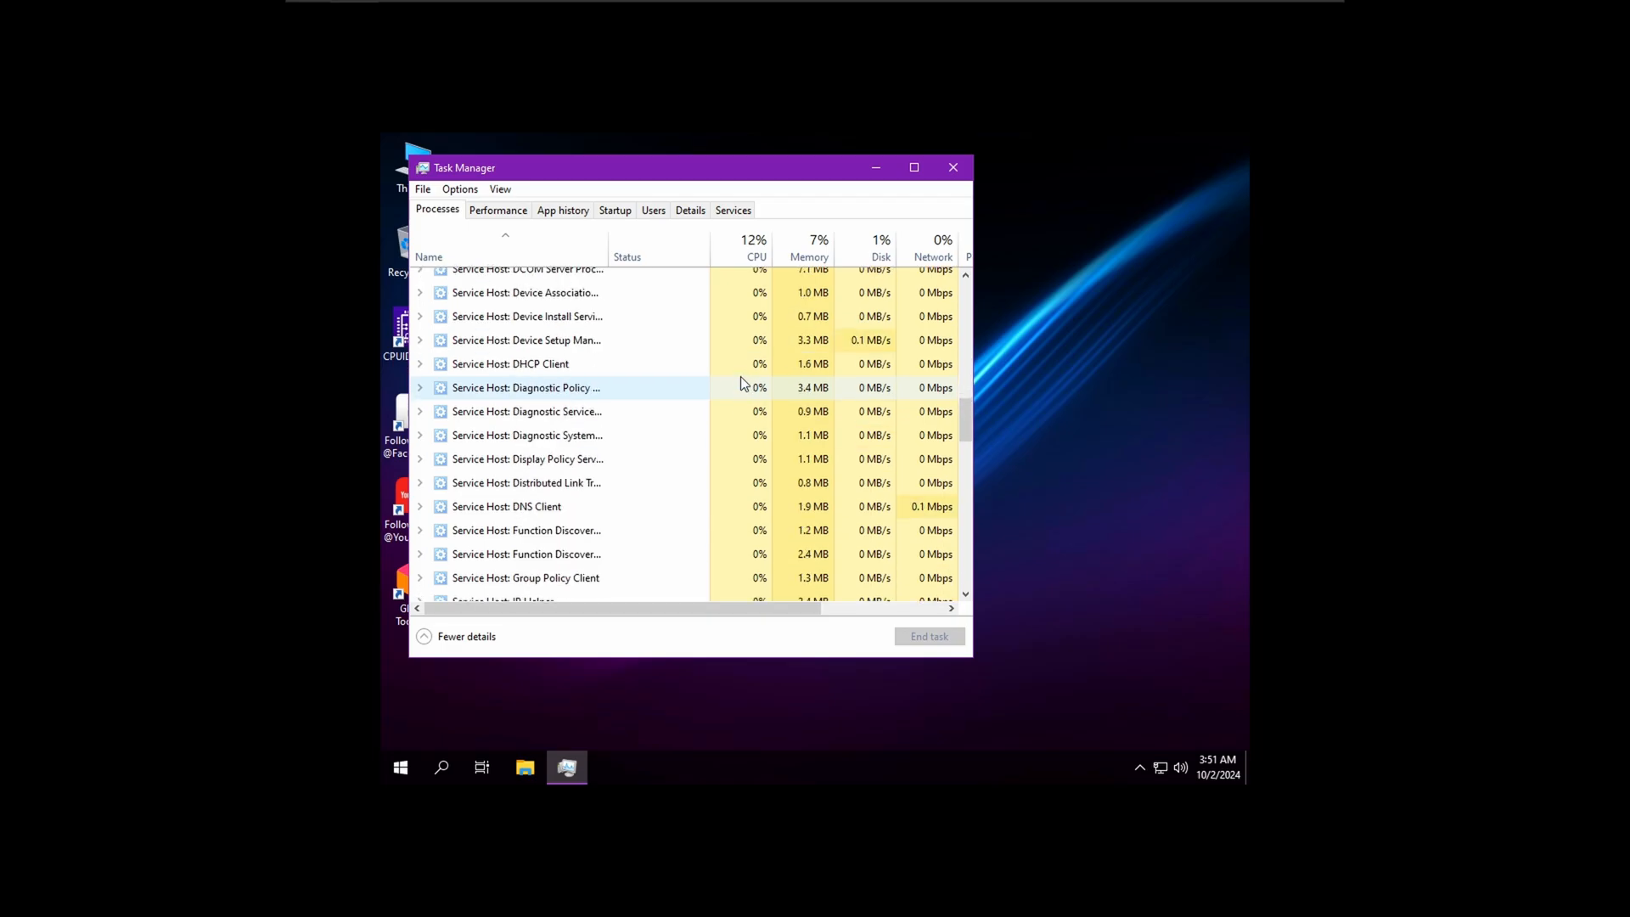
scroll(down, 3)
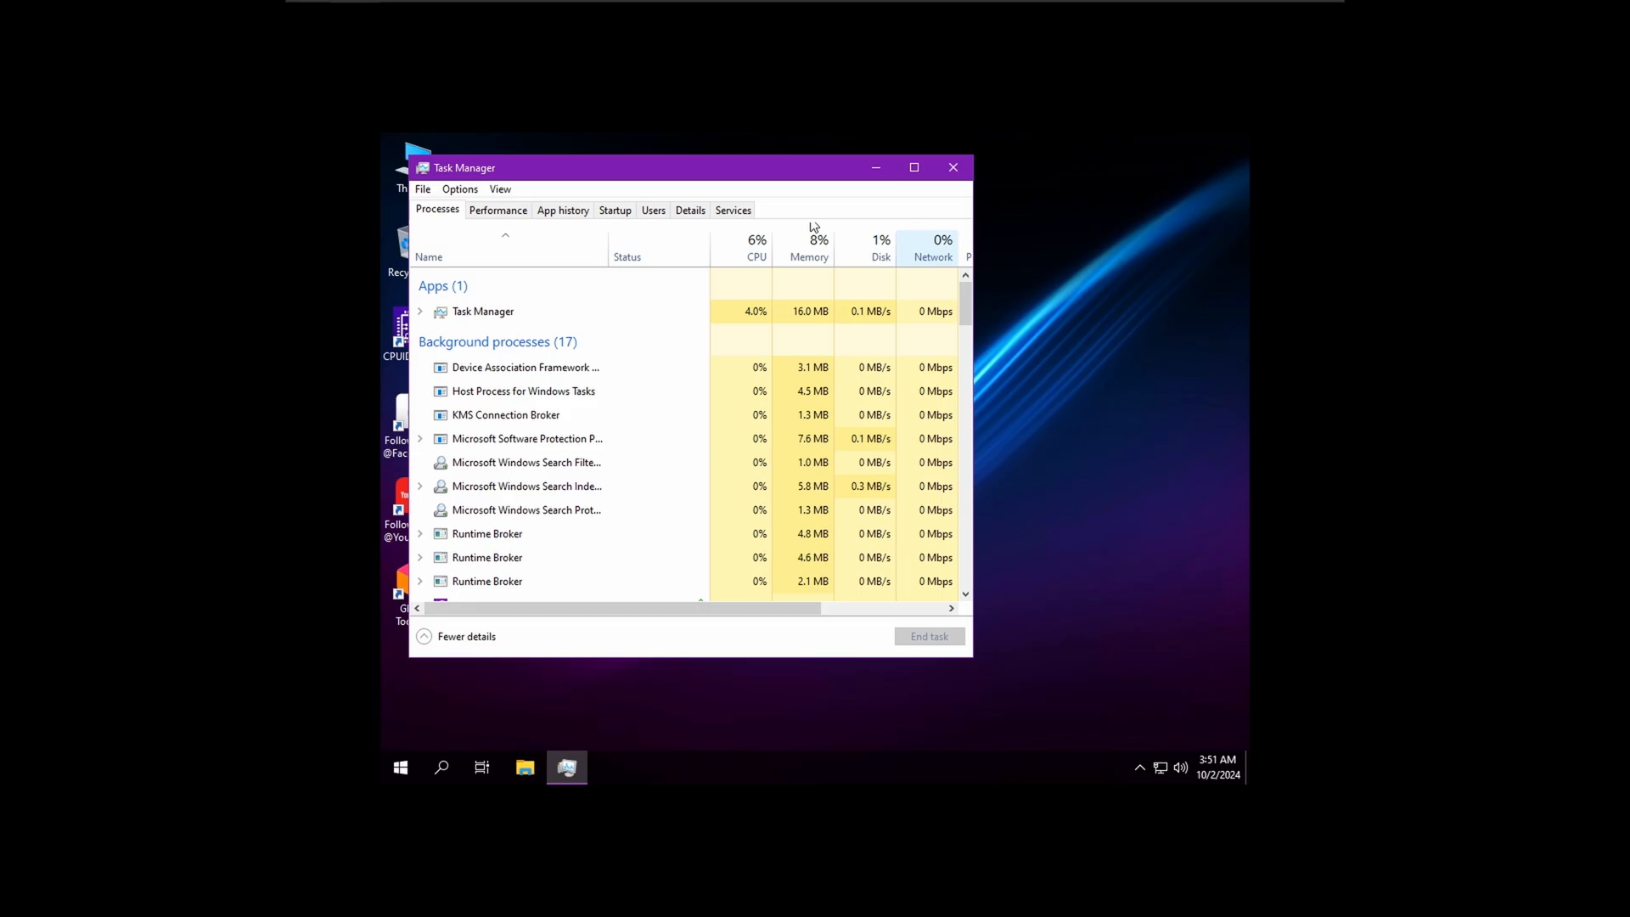
click(951, 168)
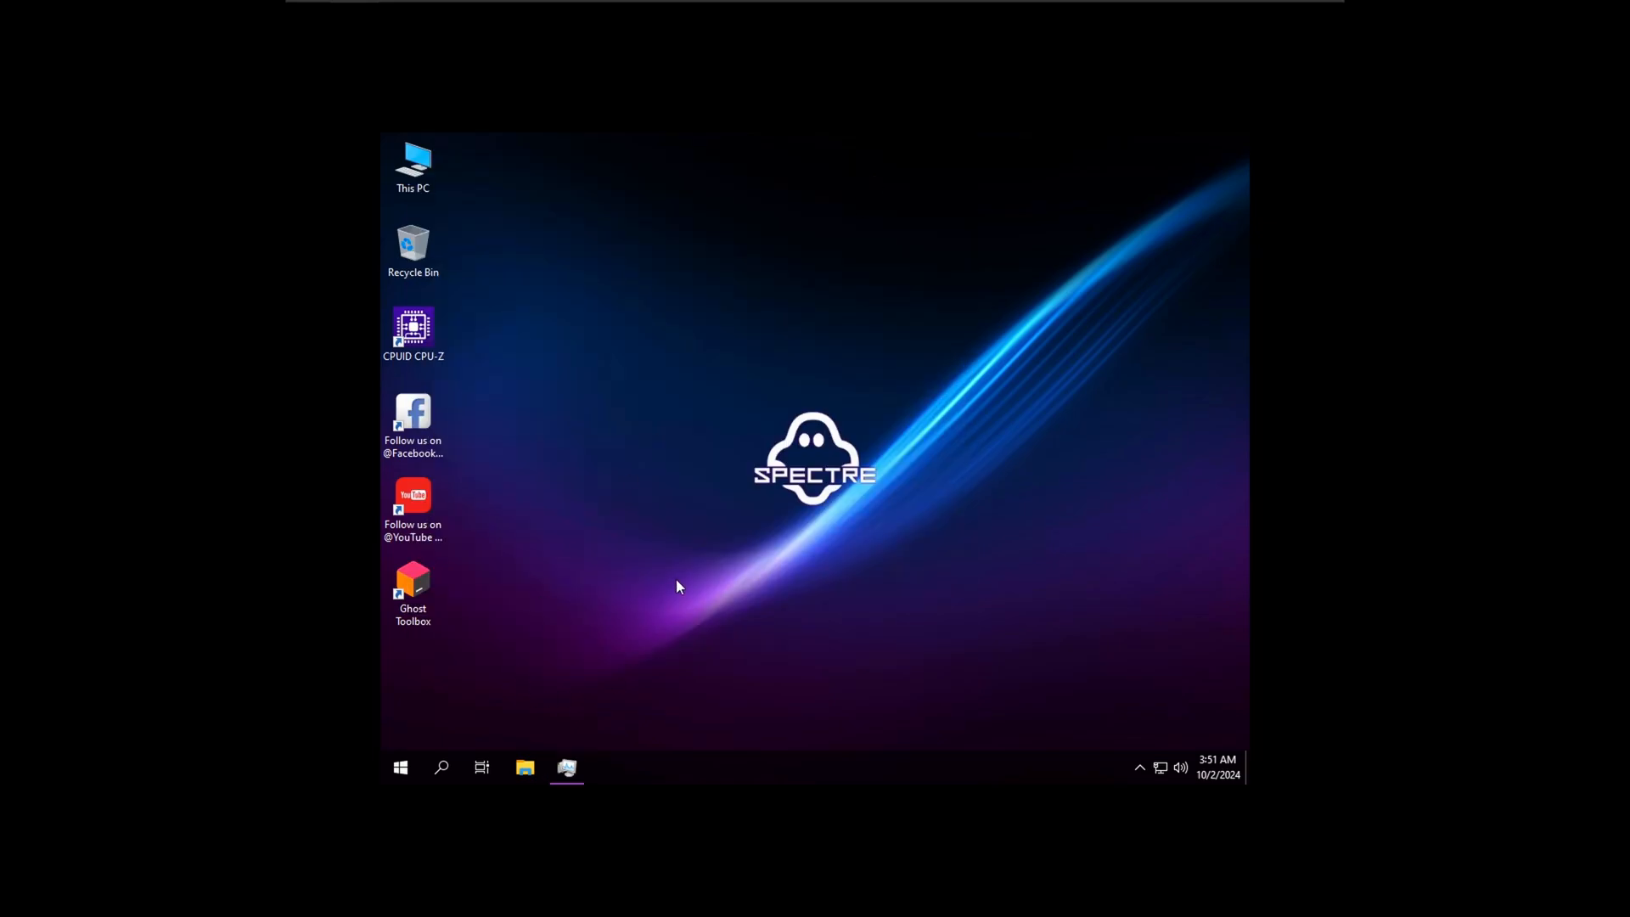
mouse_move(674, 559)
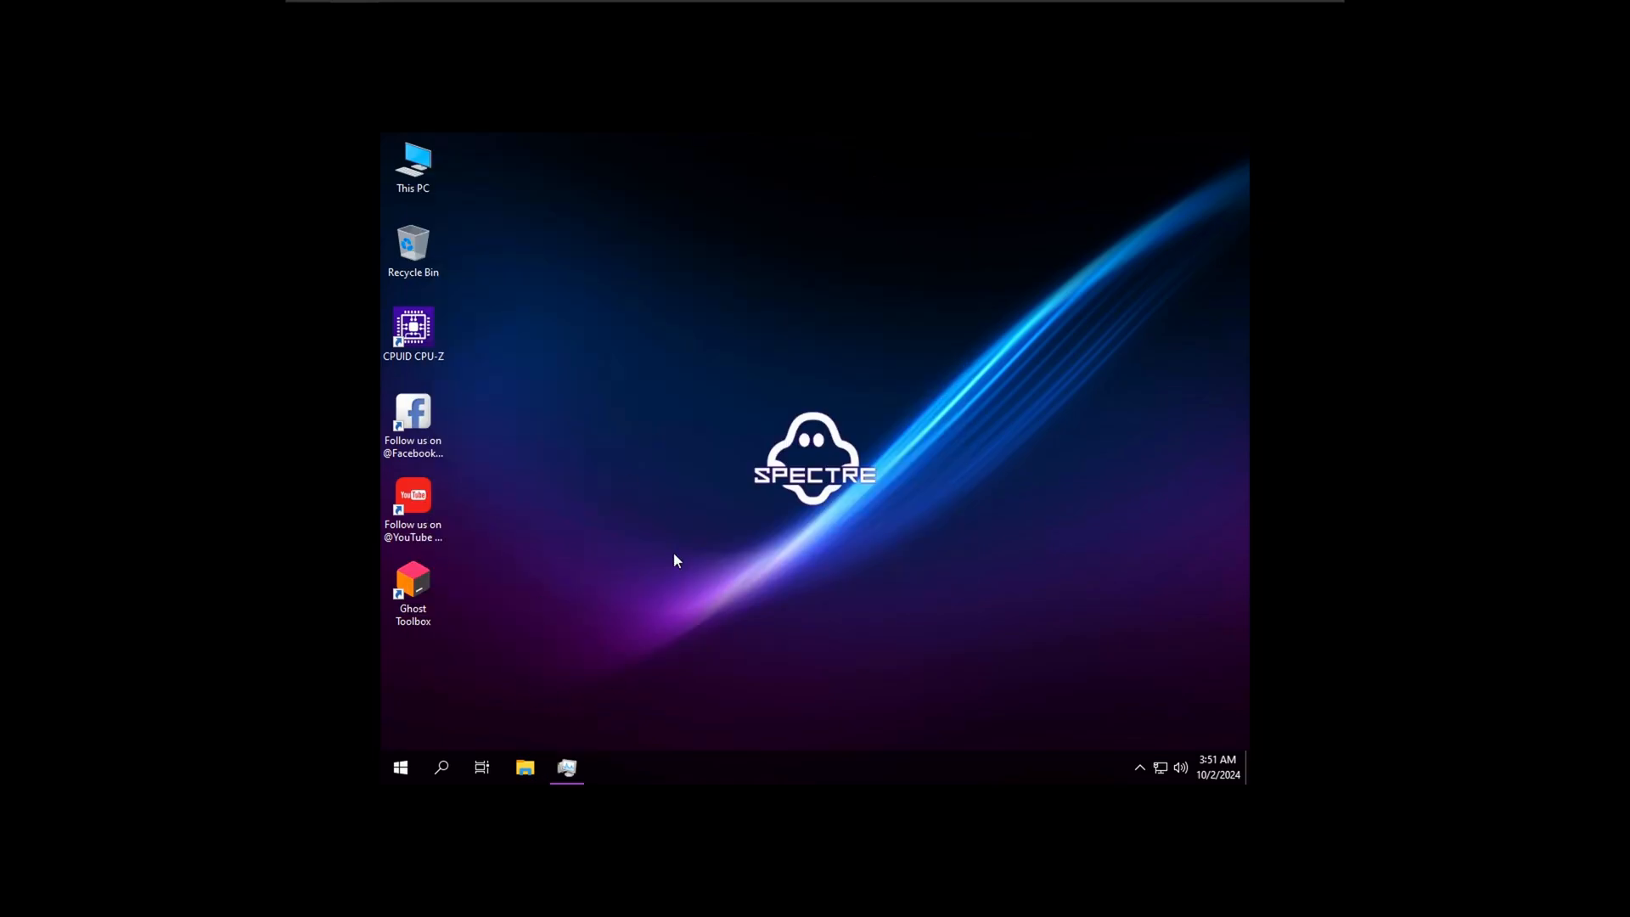